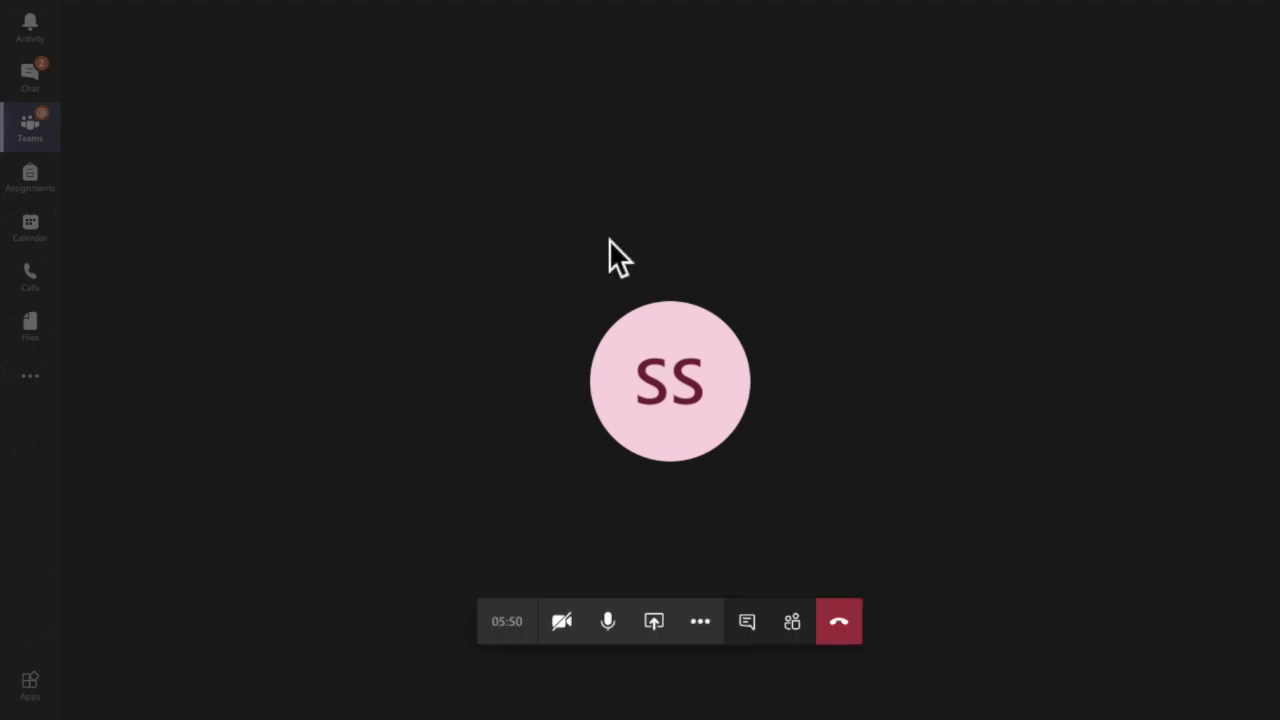
mouse_move(700, 620)
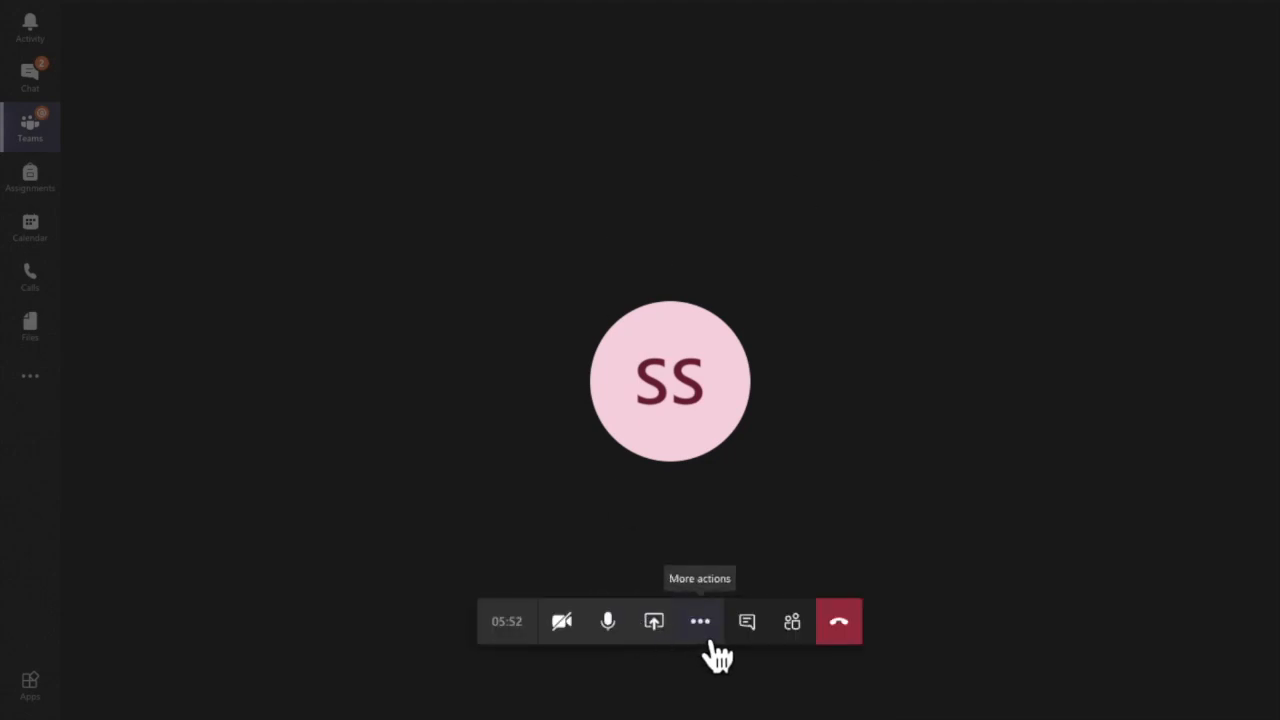
mouse_move(676, 548)
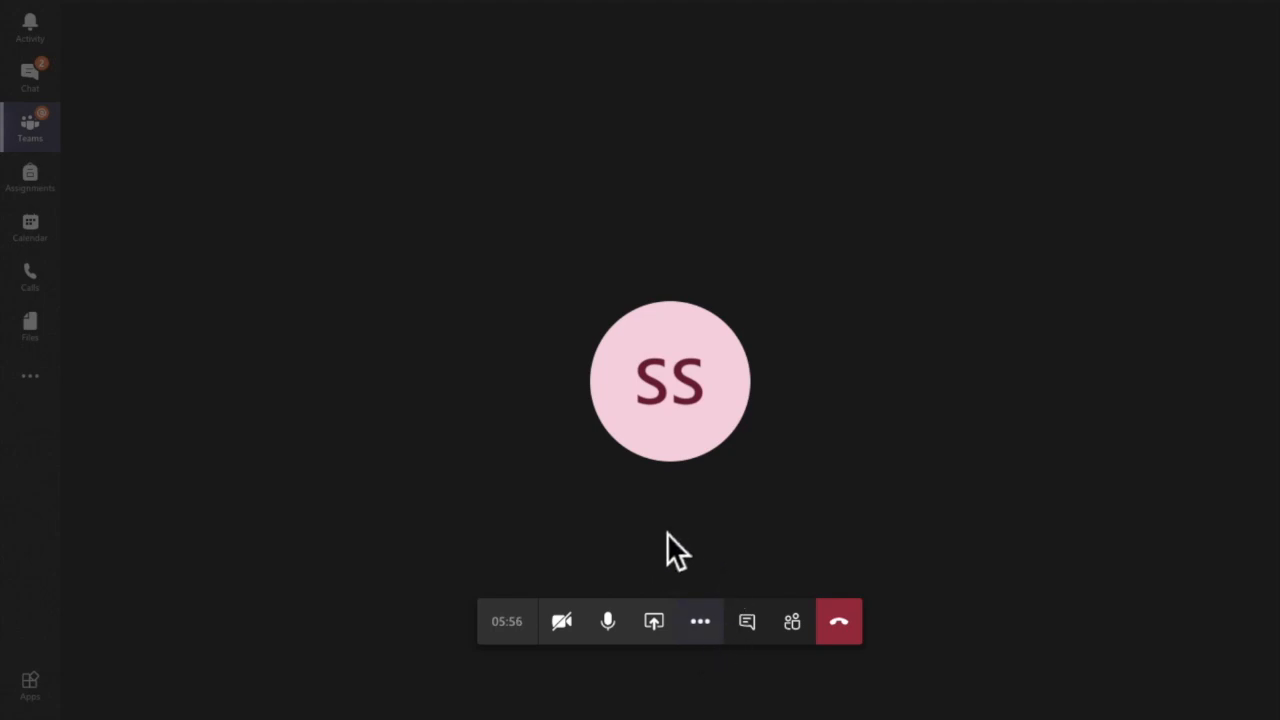
mouse_move(700, 600)
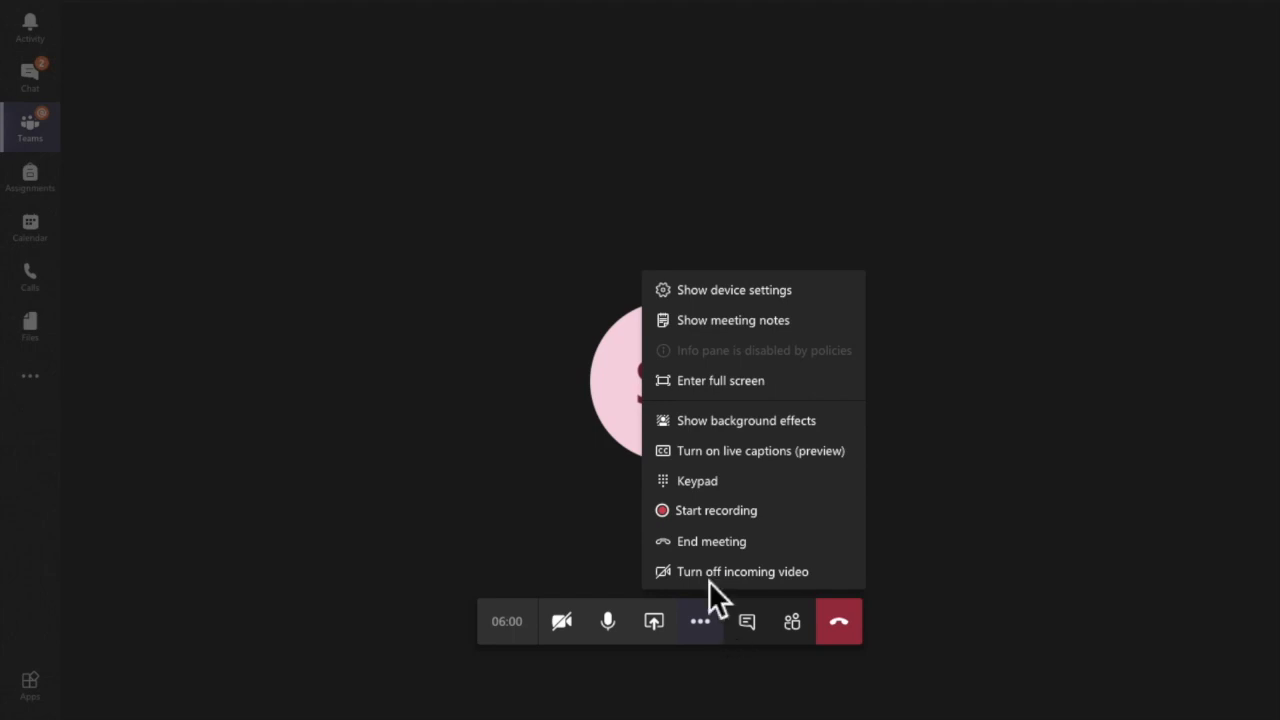
mouse_move(744, 450)
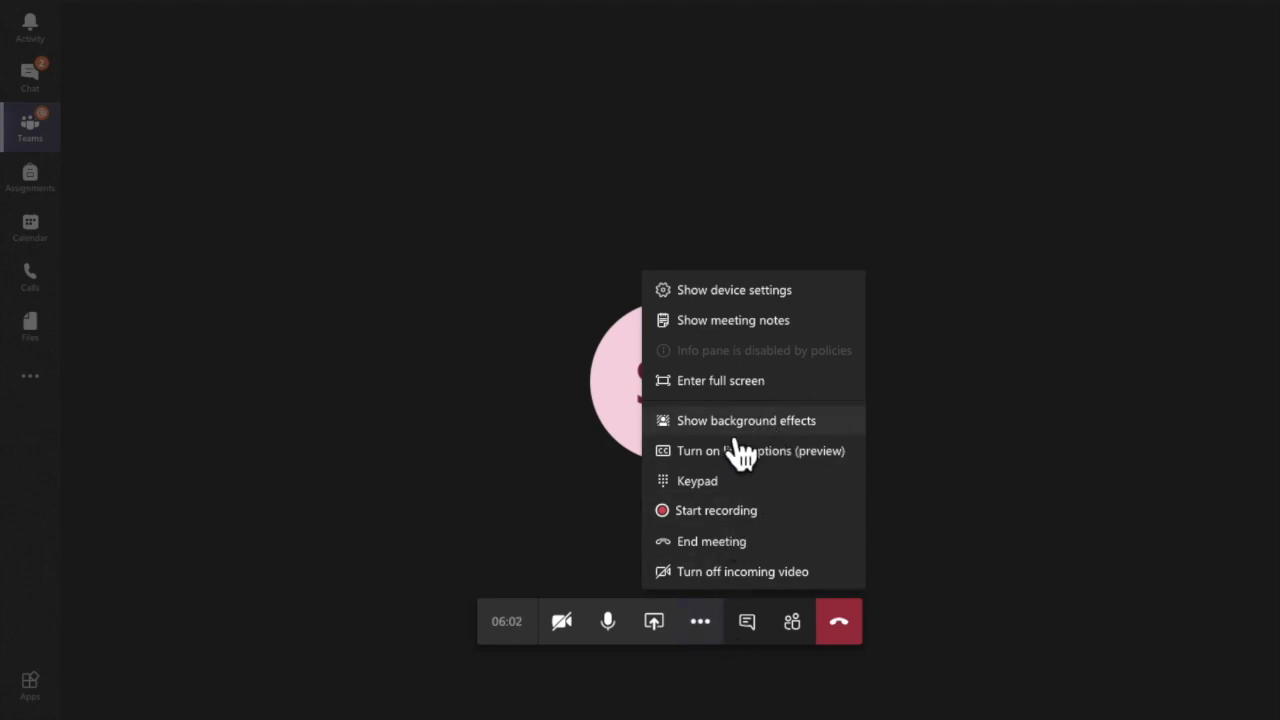
mouse_move(800, 444)
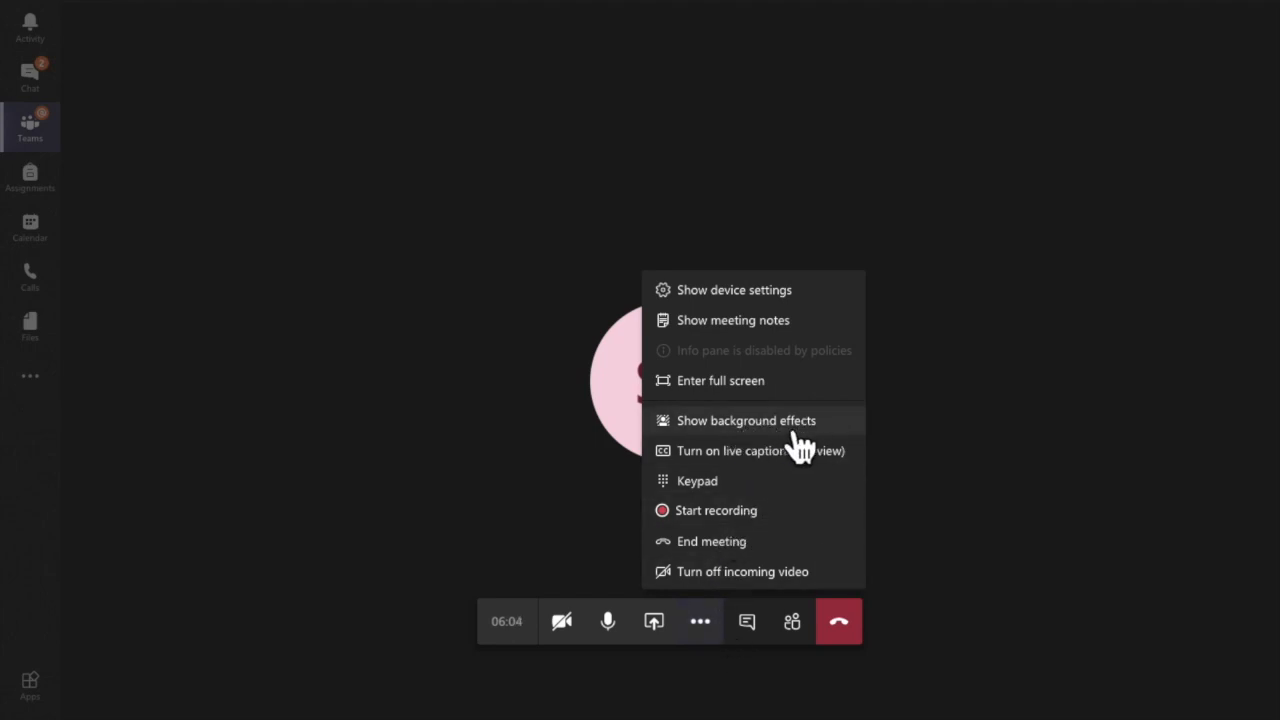
- Show background effects and select the office image with the blue lockers
left_click(746, 420)
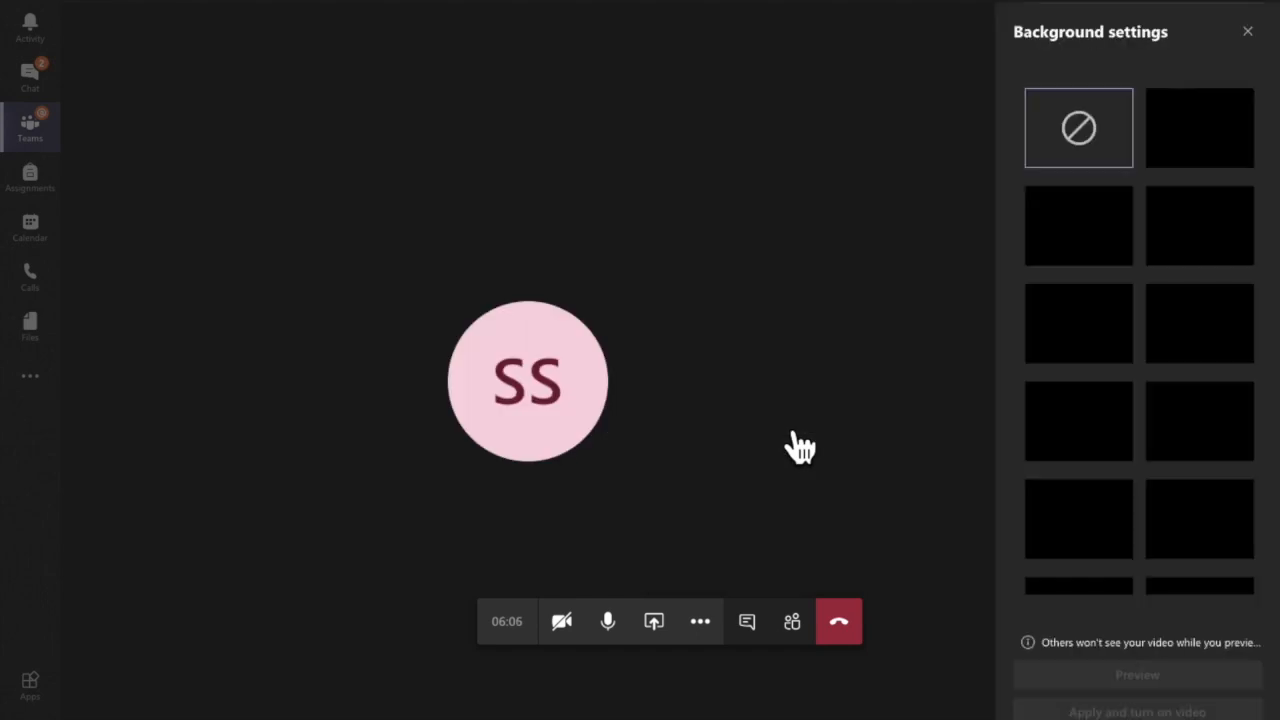
scroll("down", 3)
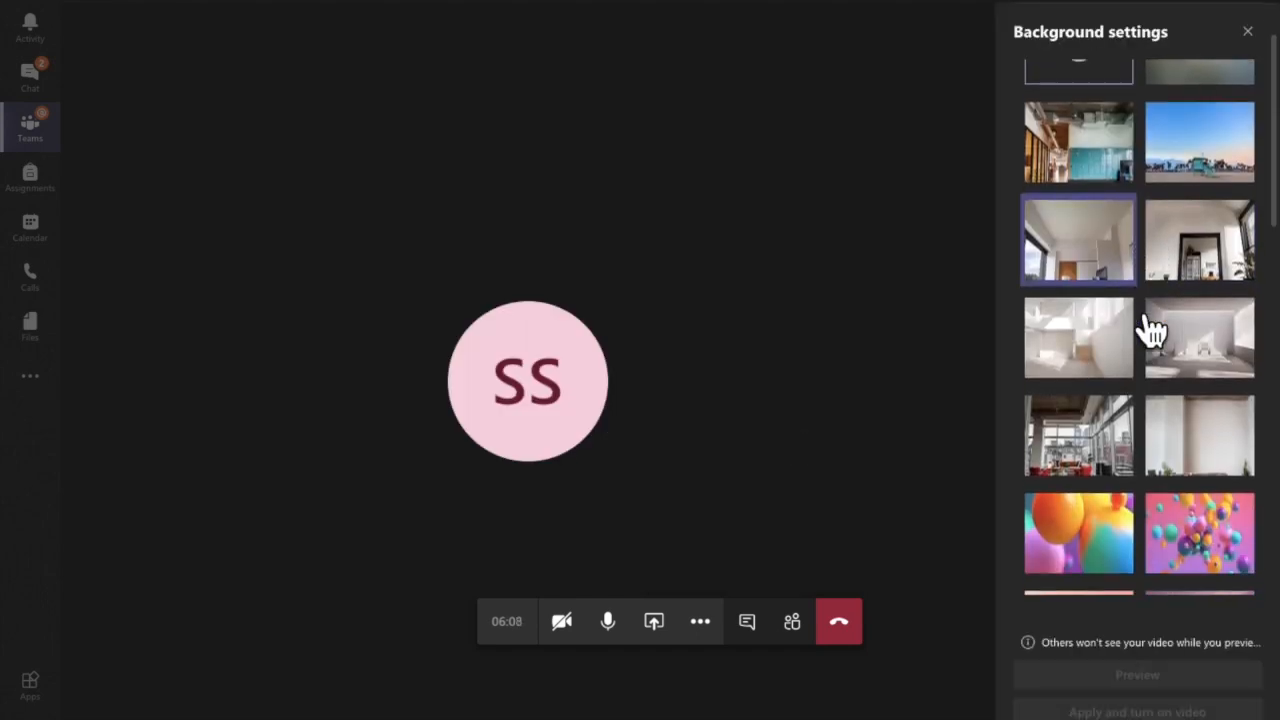
scroll("down", 3)
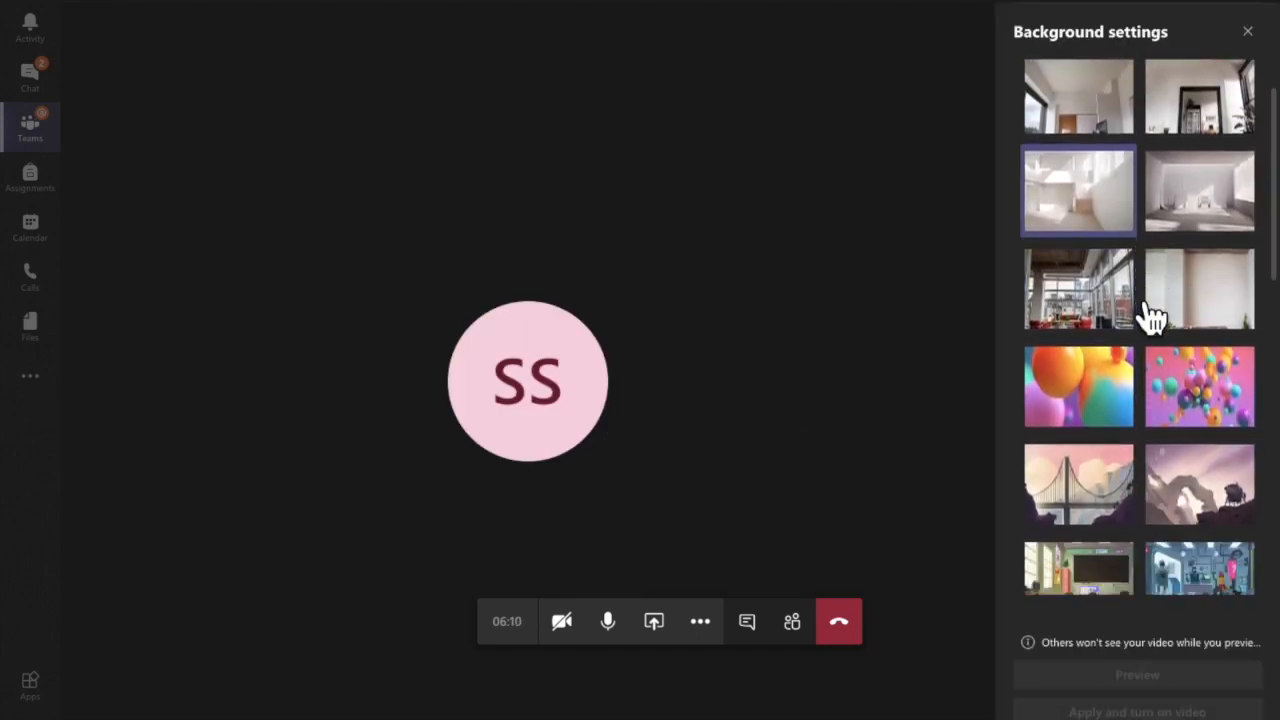
scroll("up", 3)
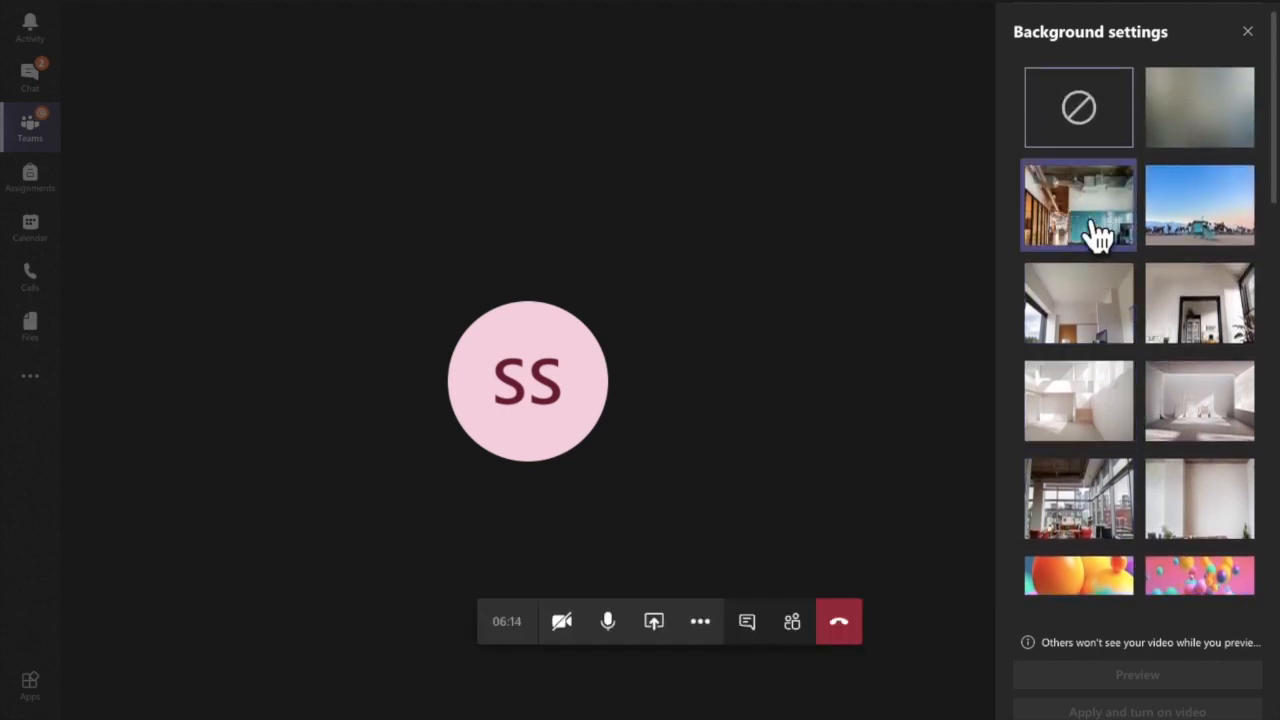
left_click(1078, 204)
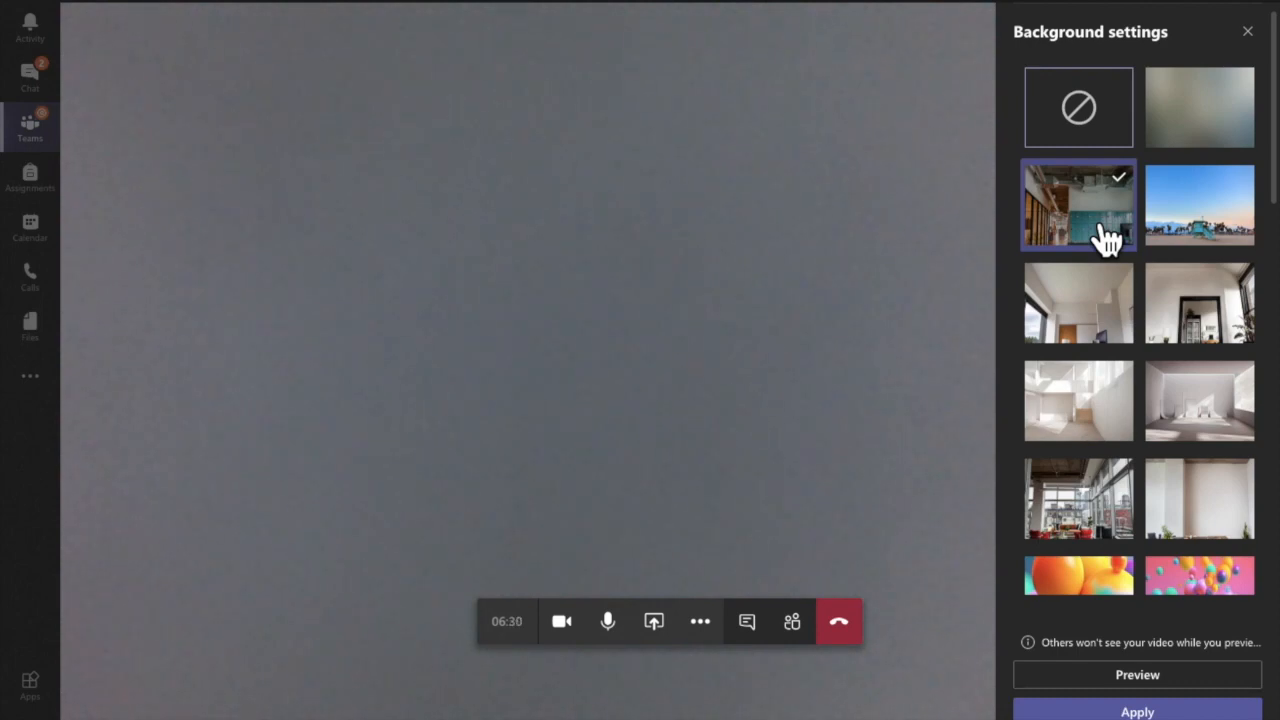
mouse_move(1120, 220)
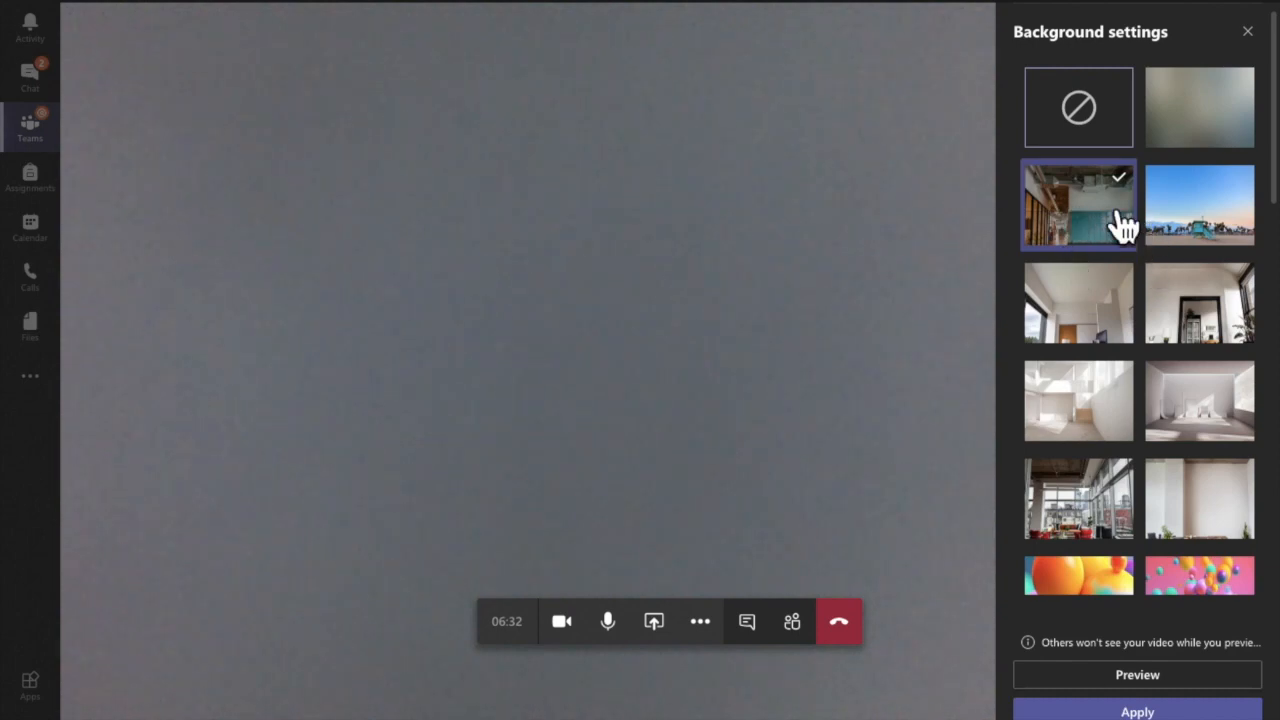
mouse_move(1096, 572)
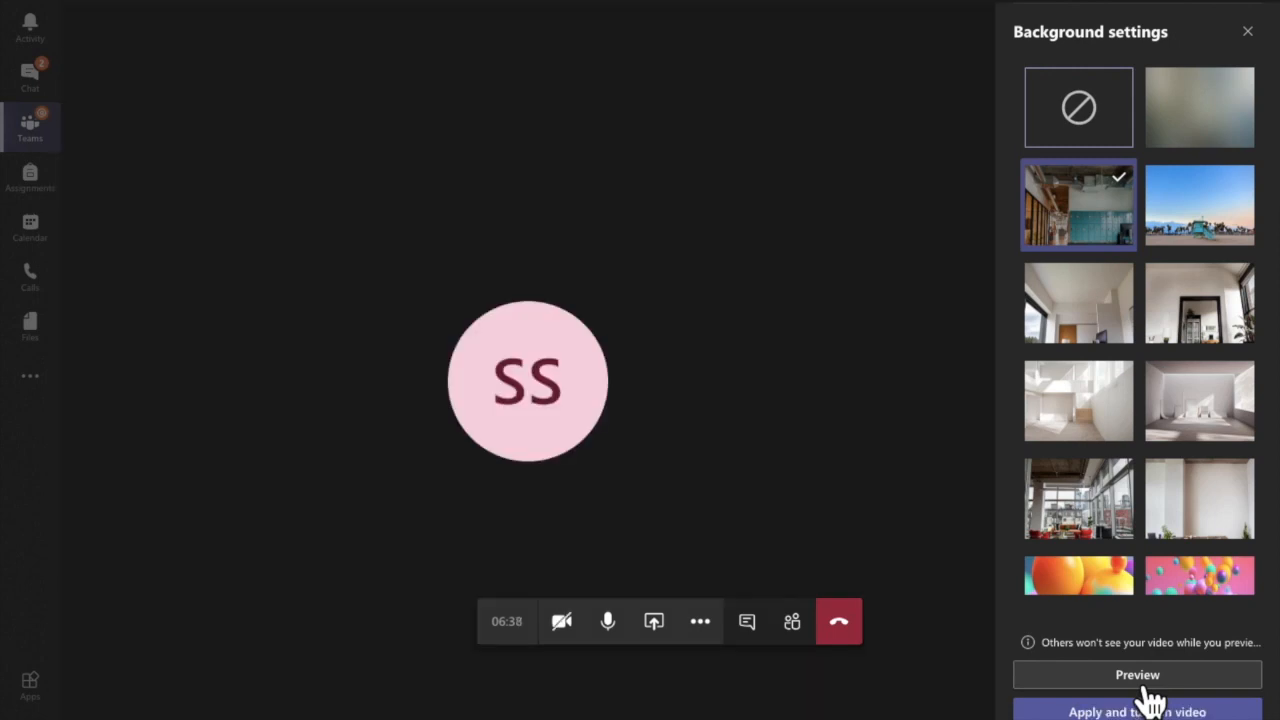
- Preview the blue-locker office background on the video and browse the other thumbnails
left_click(1136, 674)
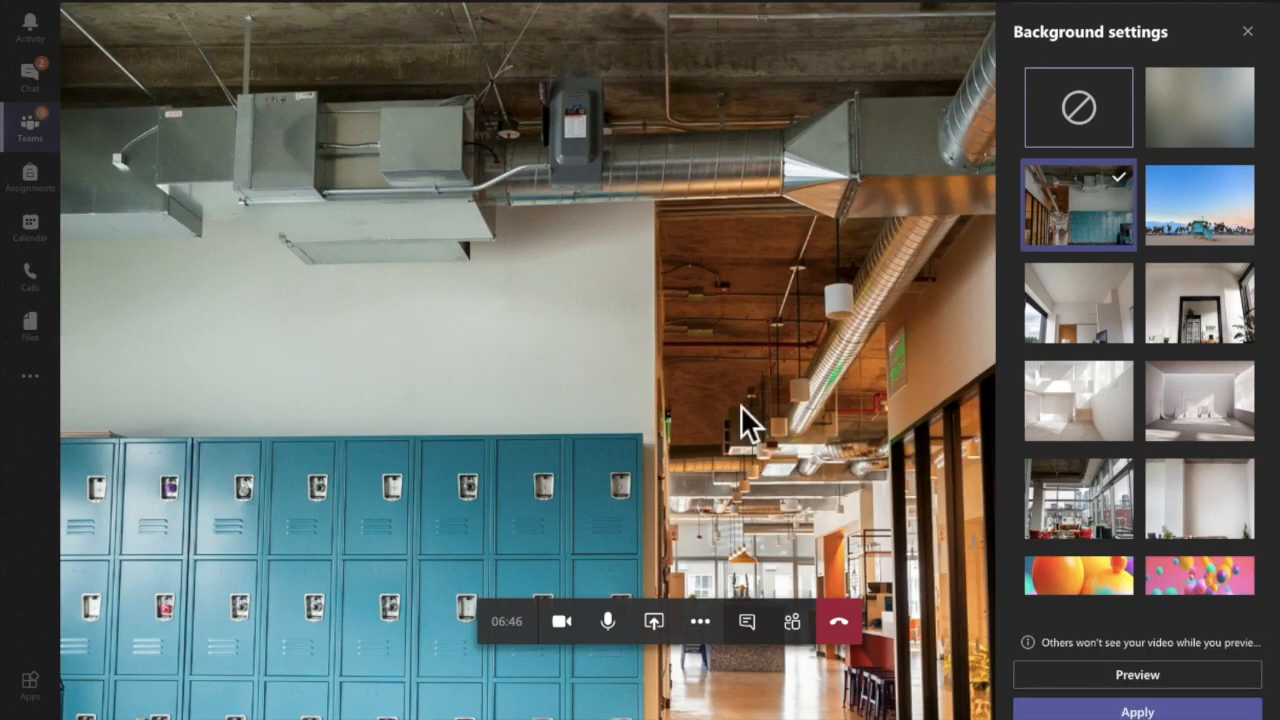
mouse_move(584, 164)
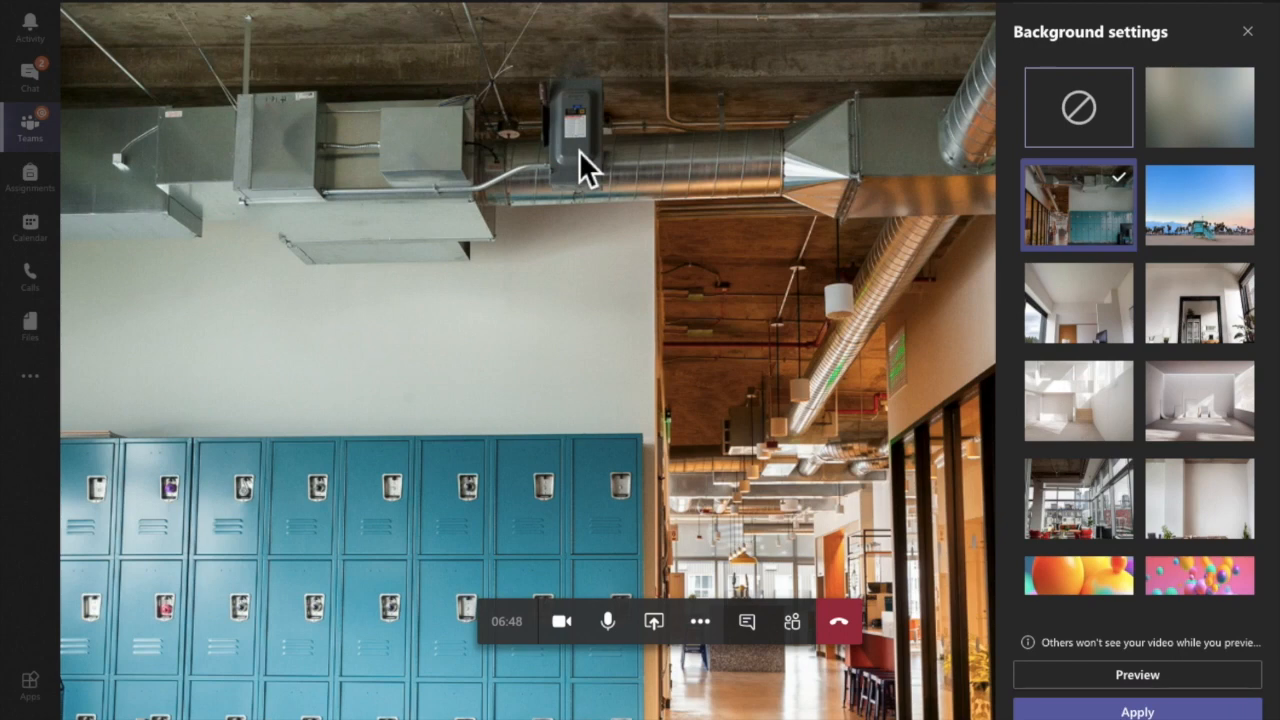
mouse_move(704, 110)
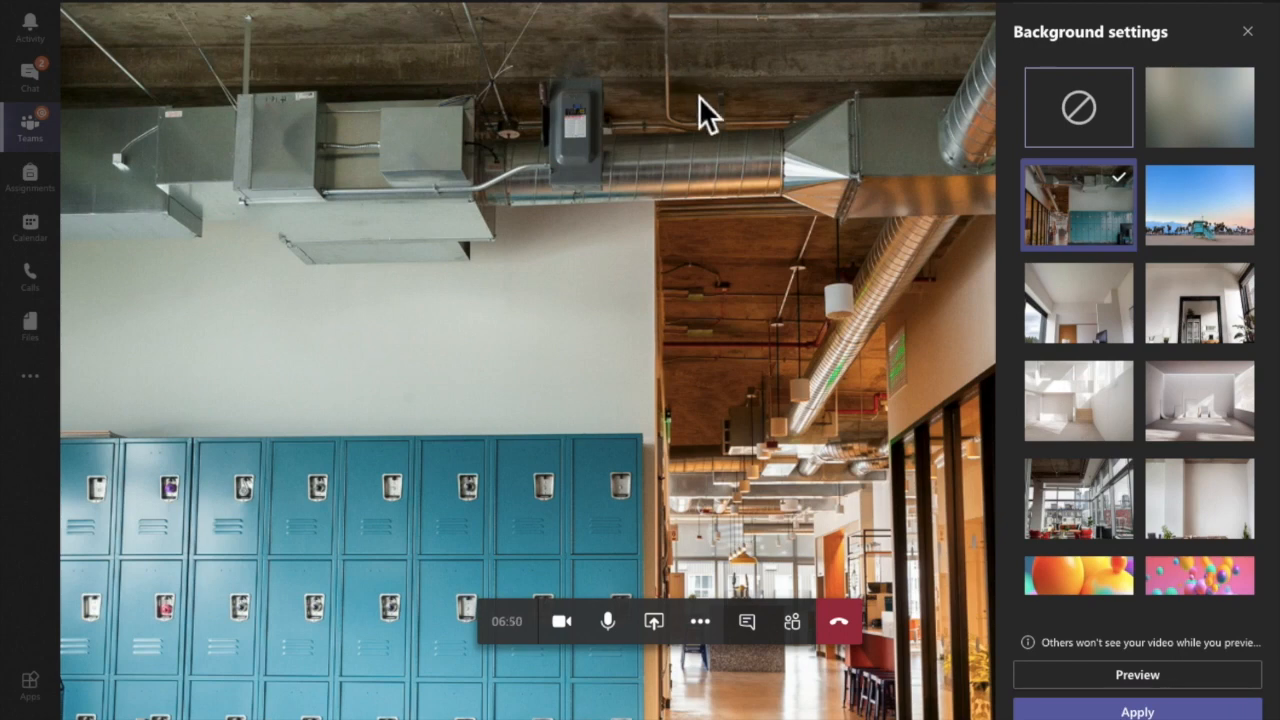
mouse_move(756, 96)
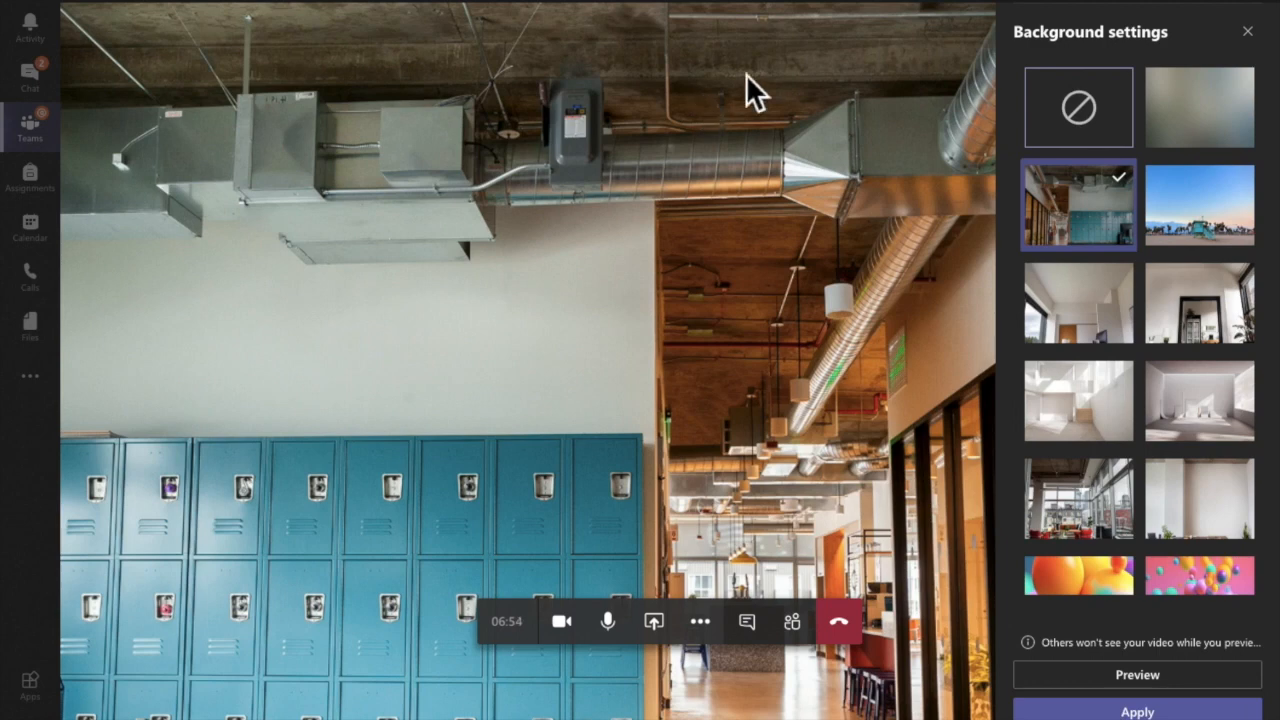
scroll("down", 3)
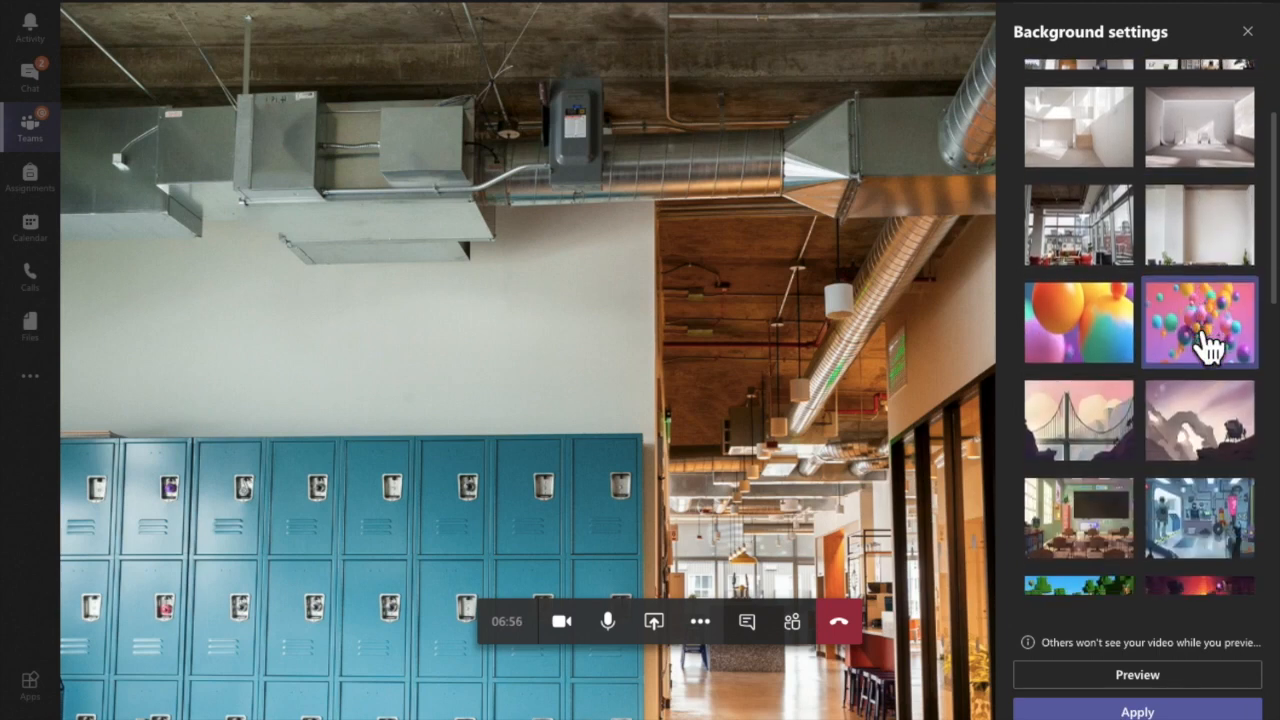
scroll("down", 3)
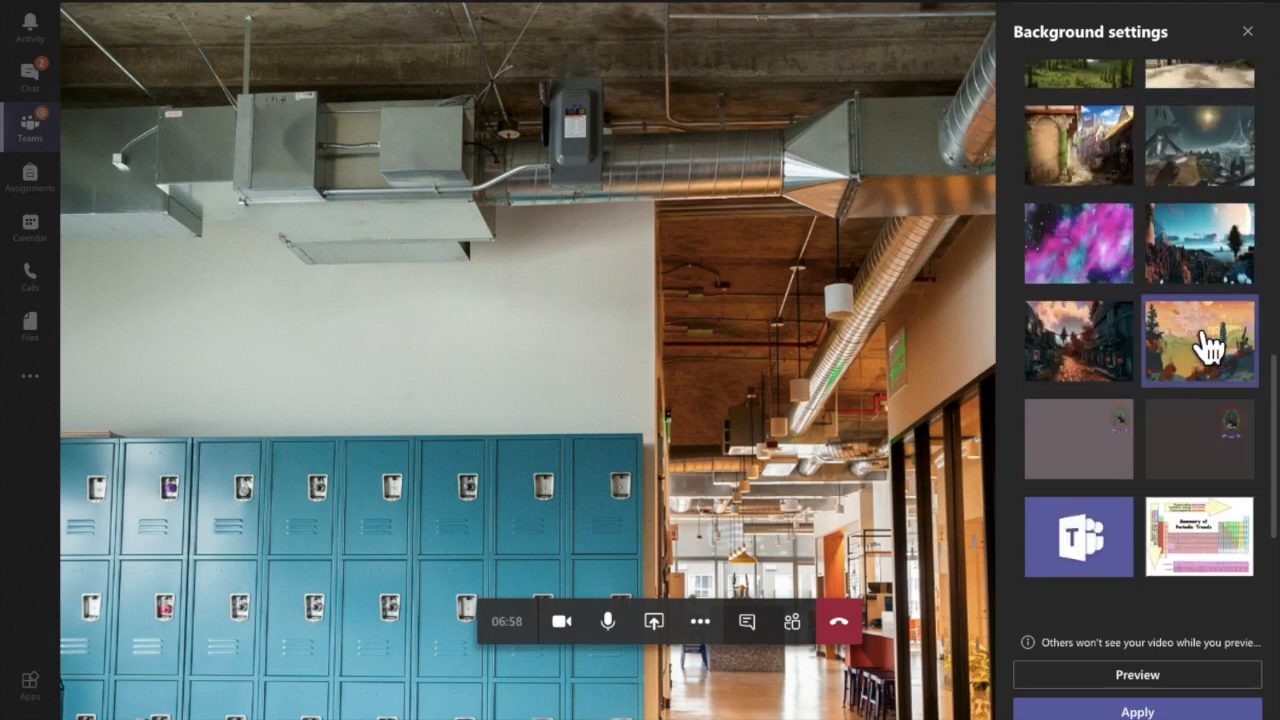
scroll("up", 3)
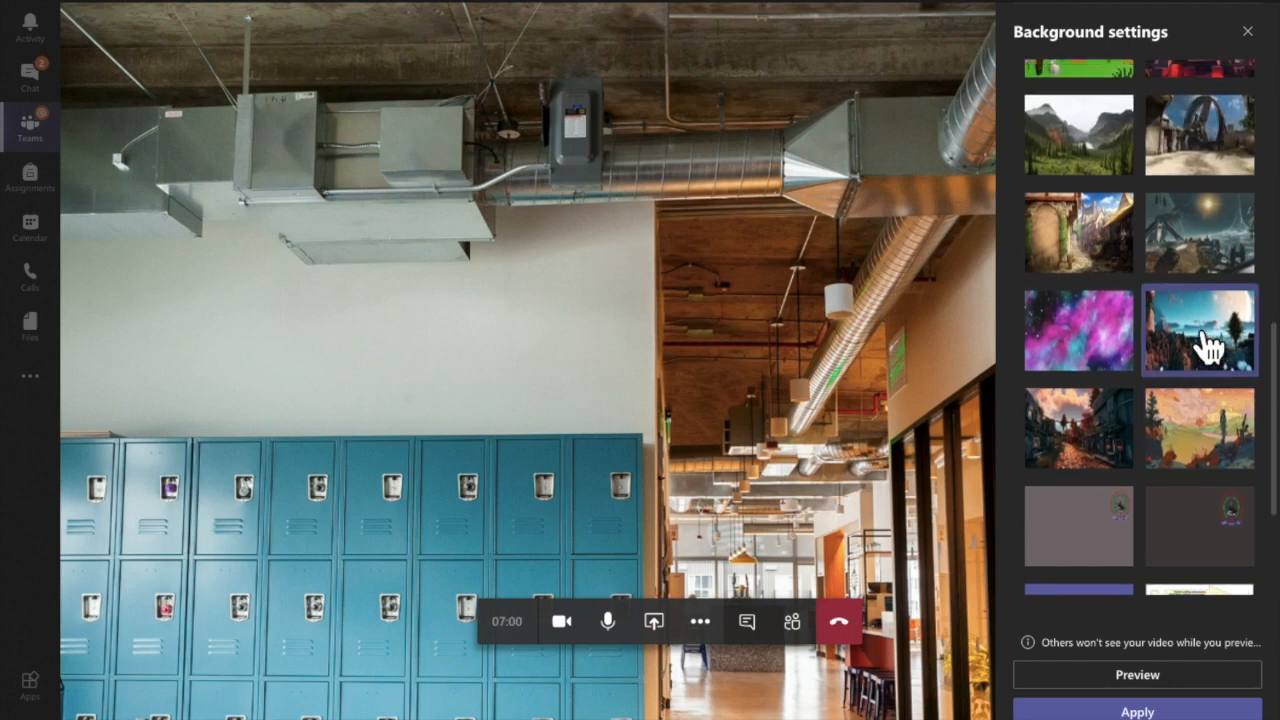
scroll("down", 3)
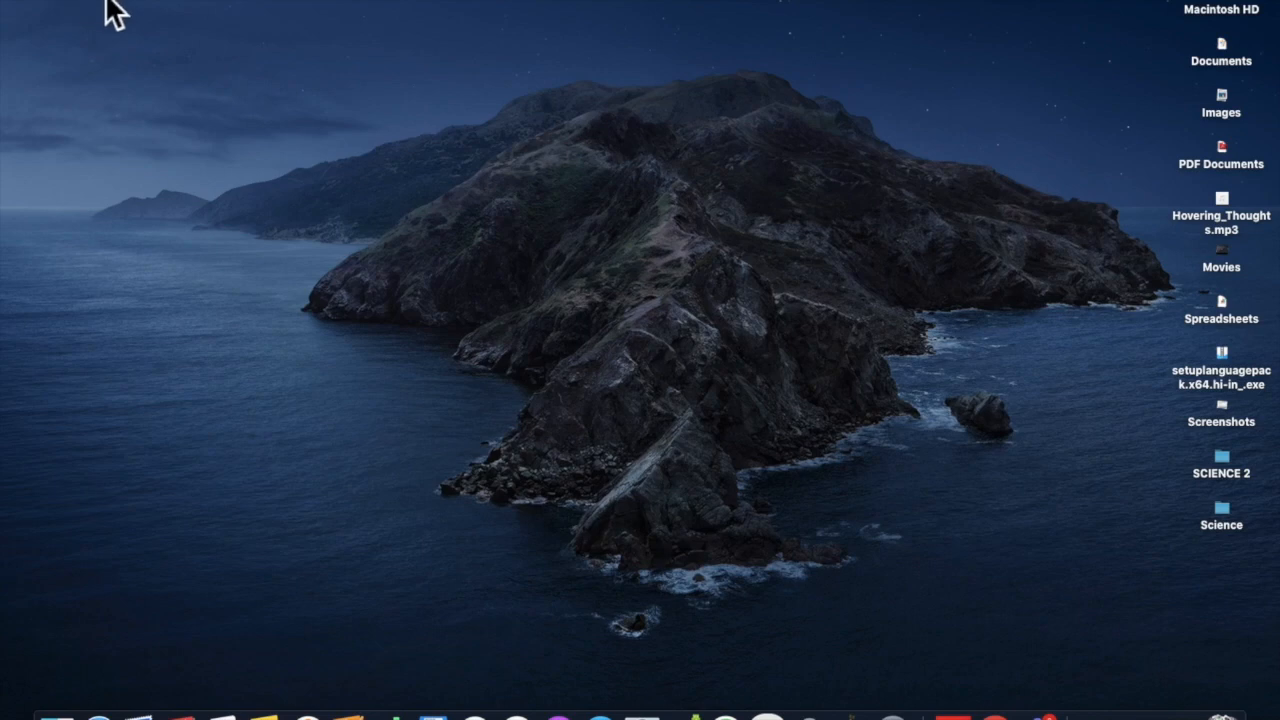
mouse_move(238, 8)
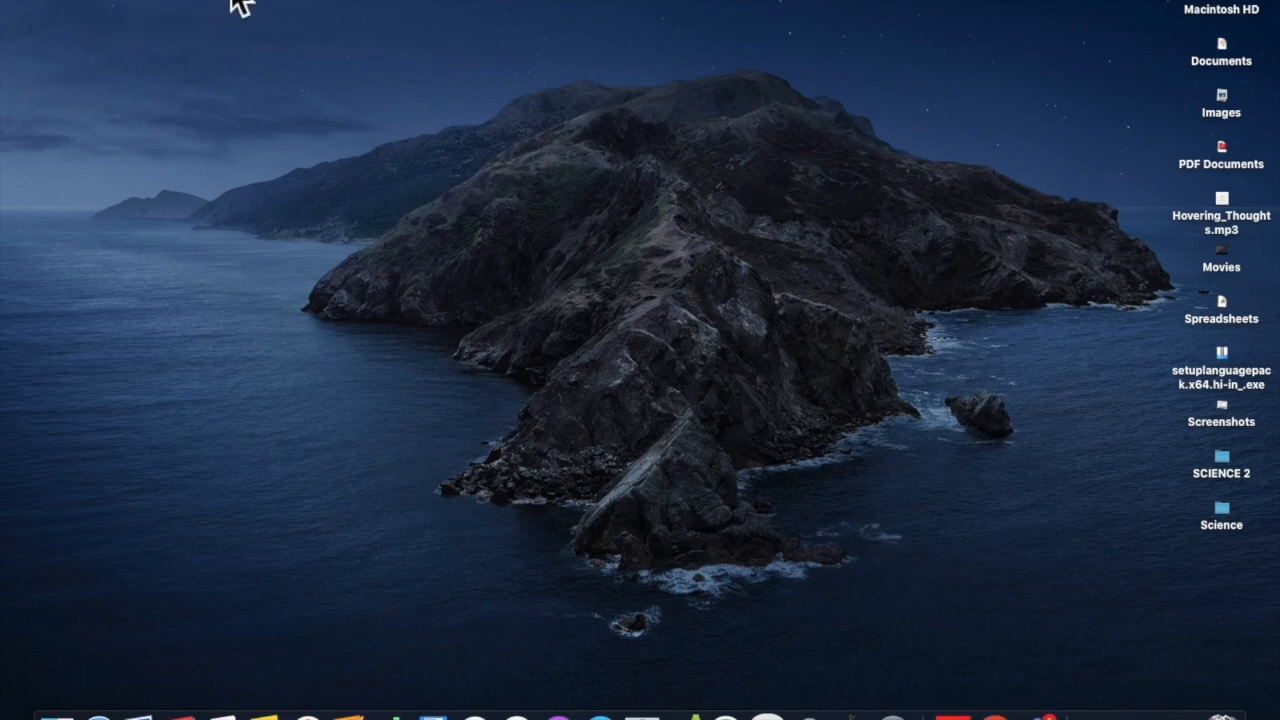
- Use Finder's Go menu to open the user Library folder
left_click(250, 4)
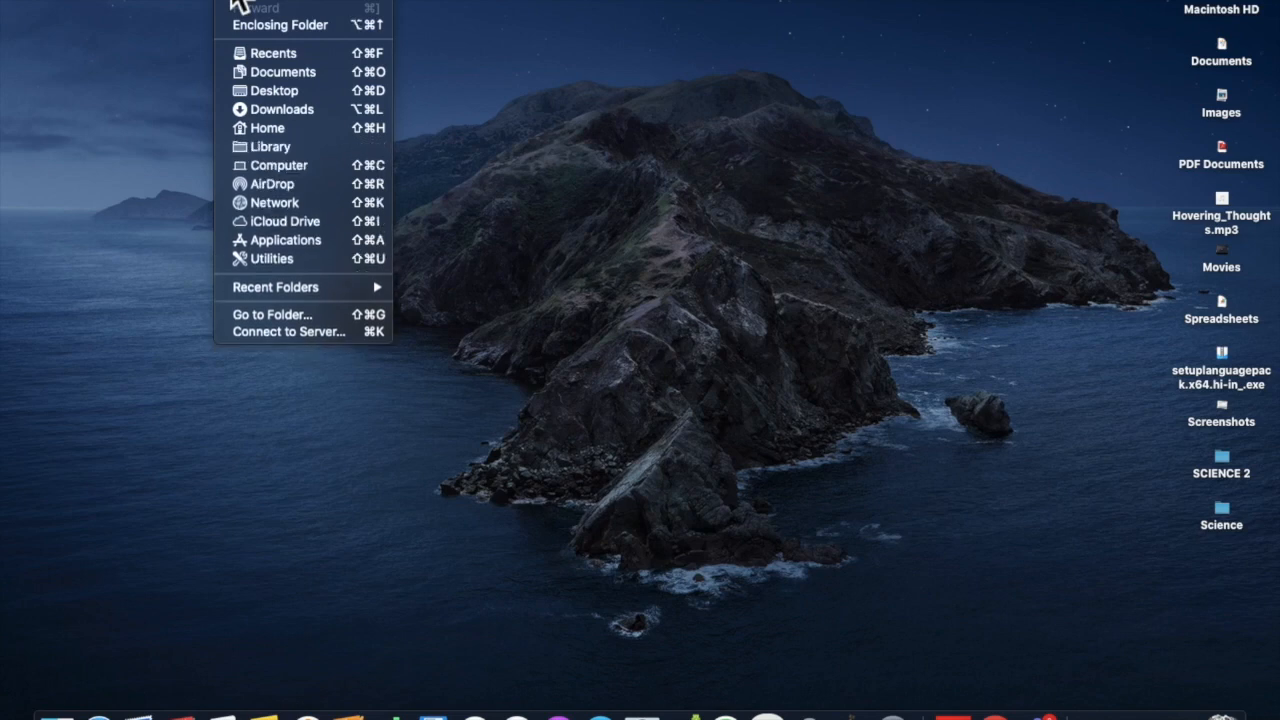
mouse_move(270, 146)
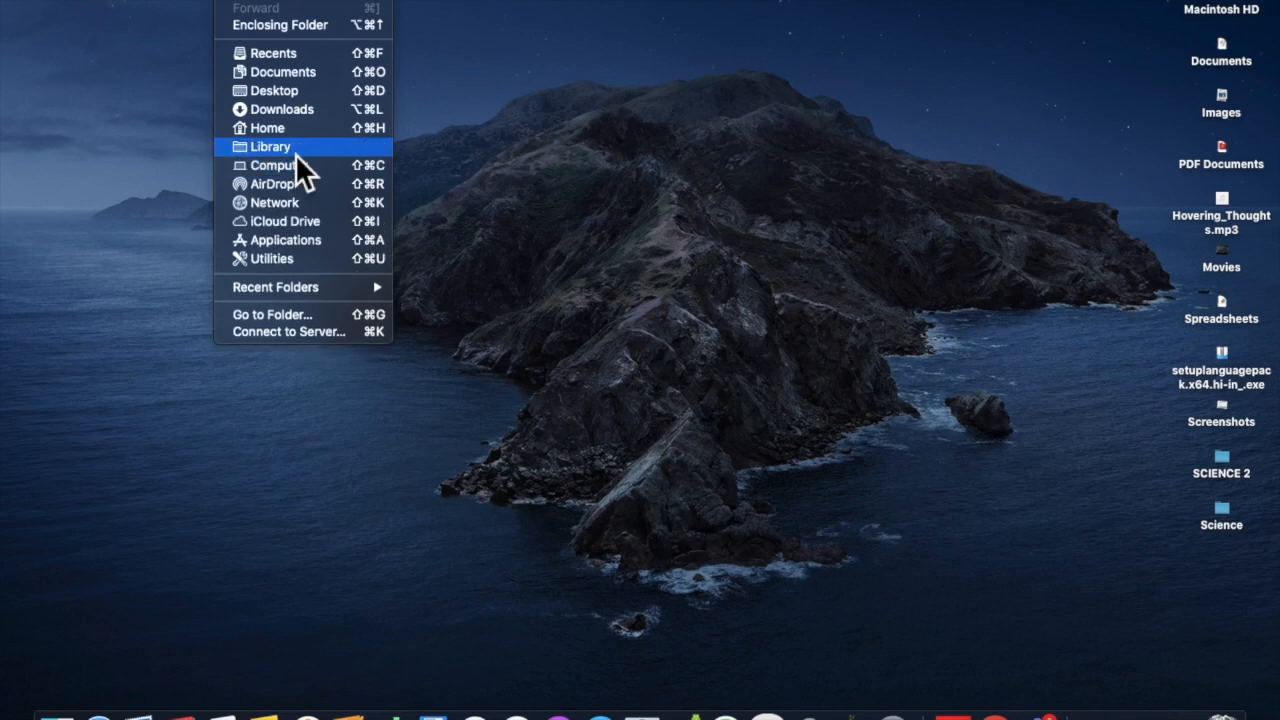
left_click(270, 146)
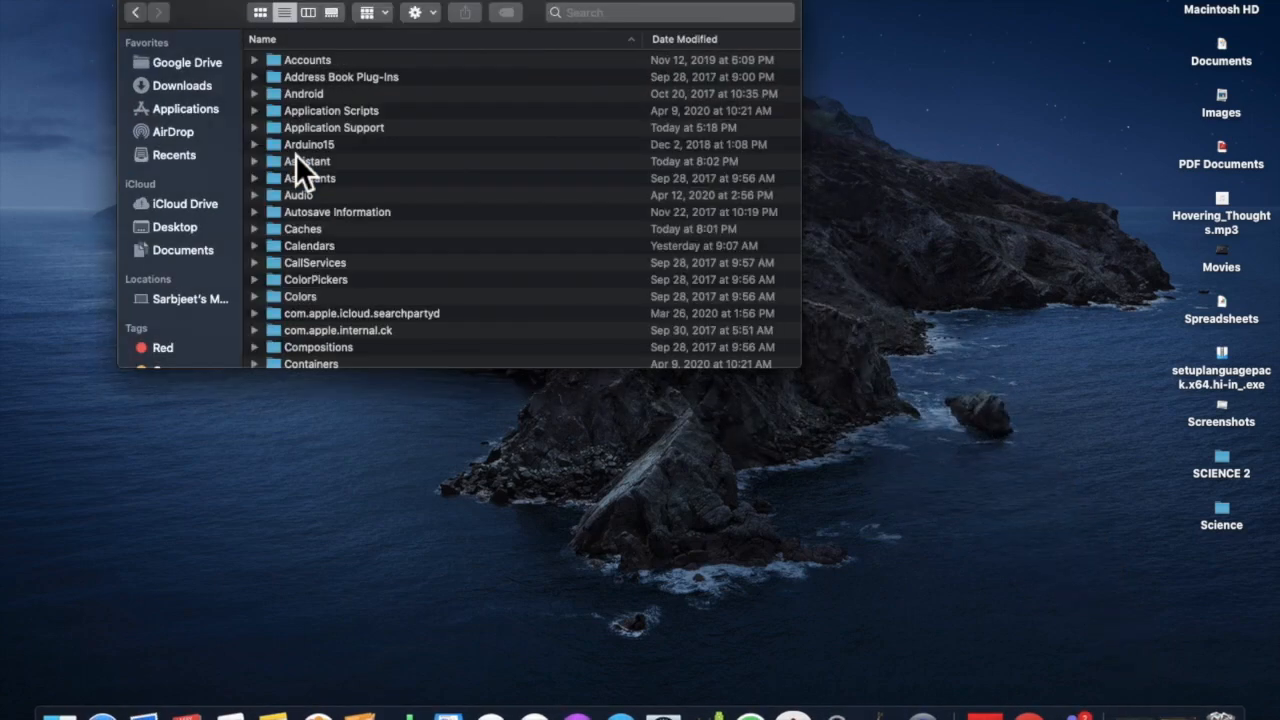
mouse_move(398, 236)
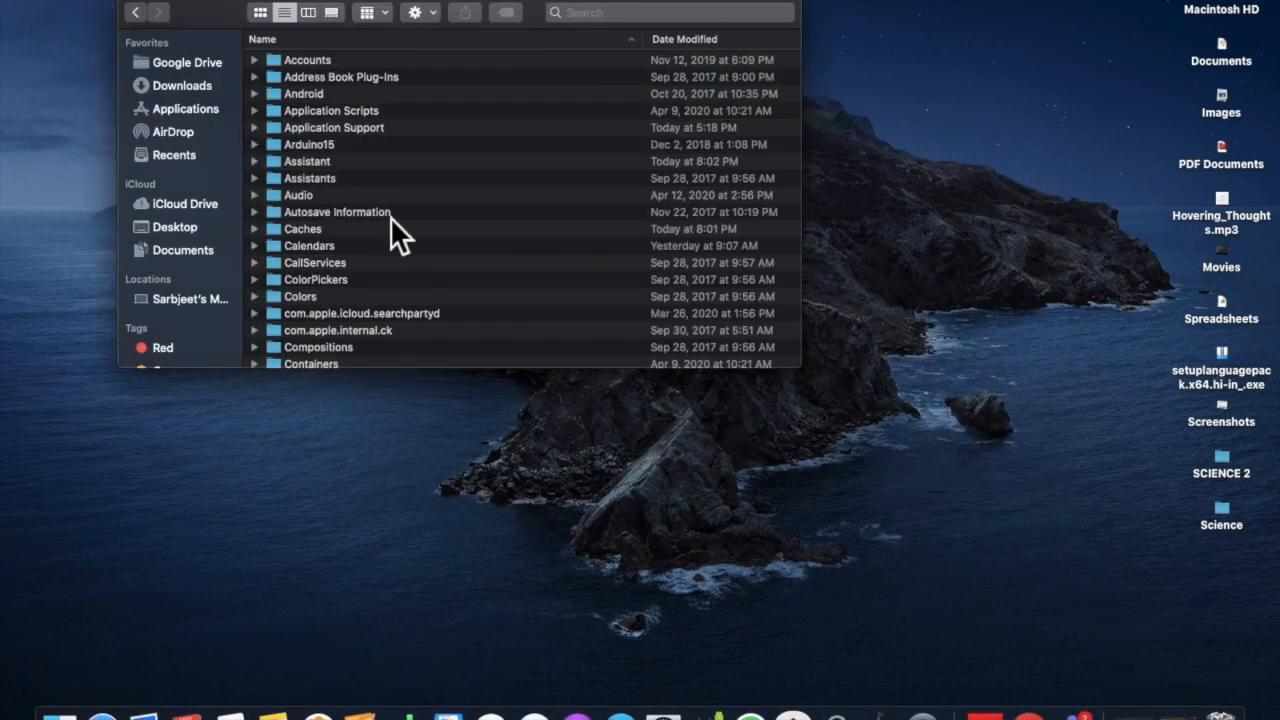
mouse_move(344, 140)
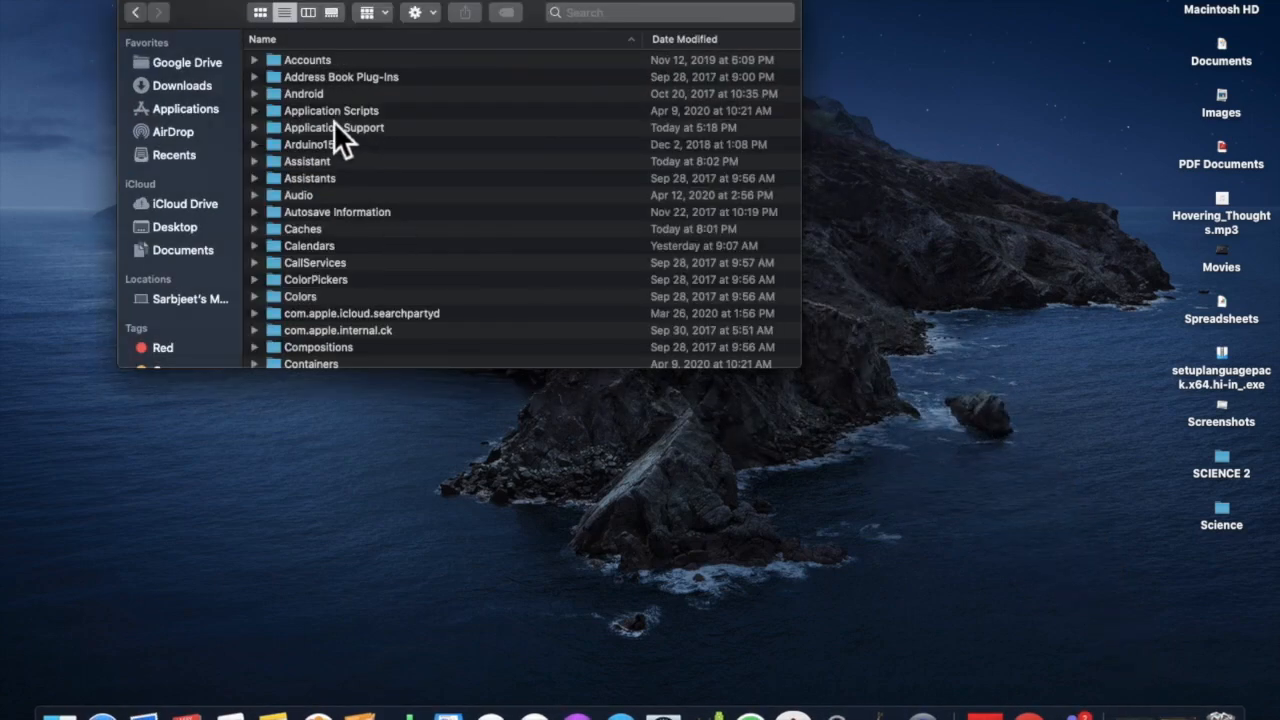
mouse_move(356, 150)
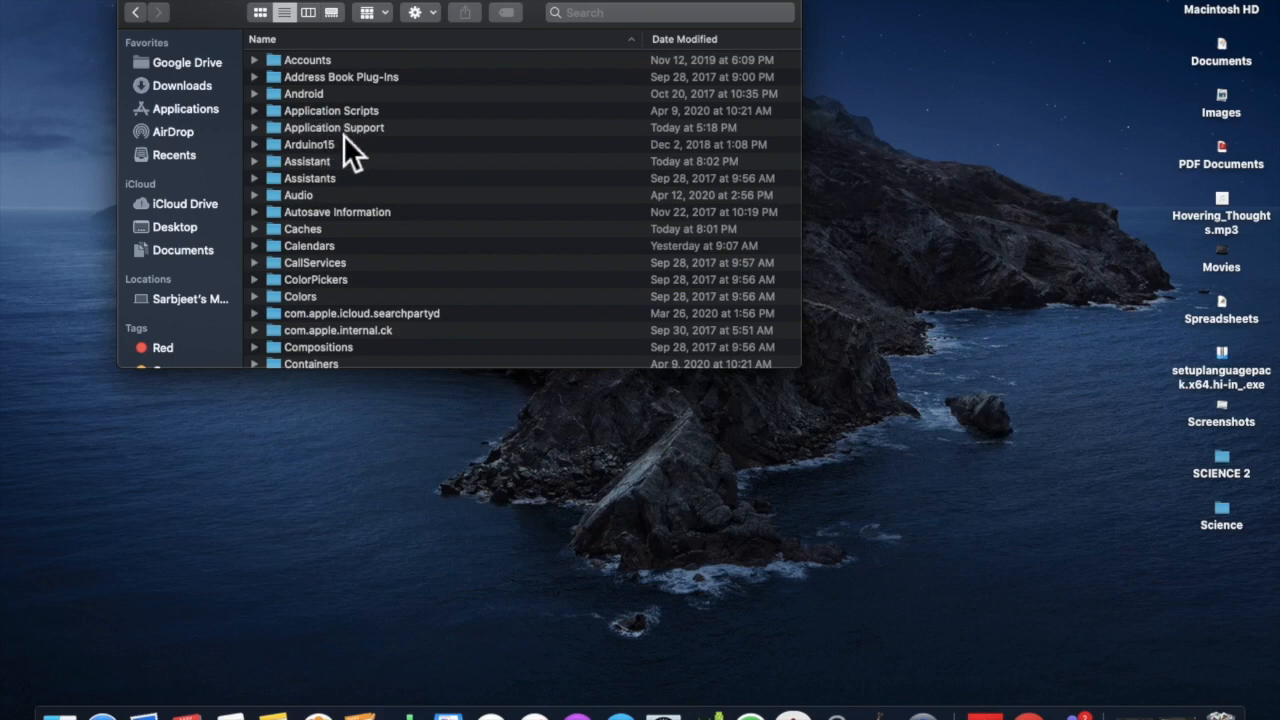
- Open the Application Support folder and look through its app folders
left_click(332, 128)
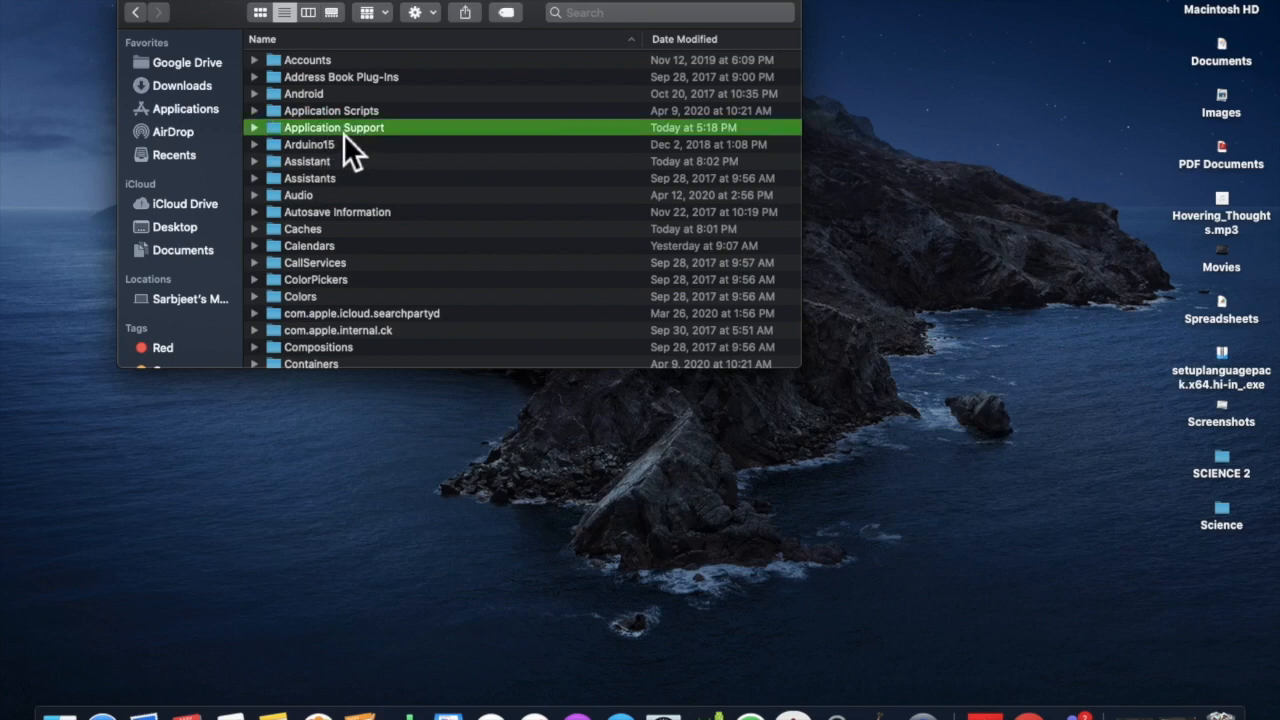
scroll("down", 3)
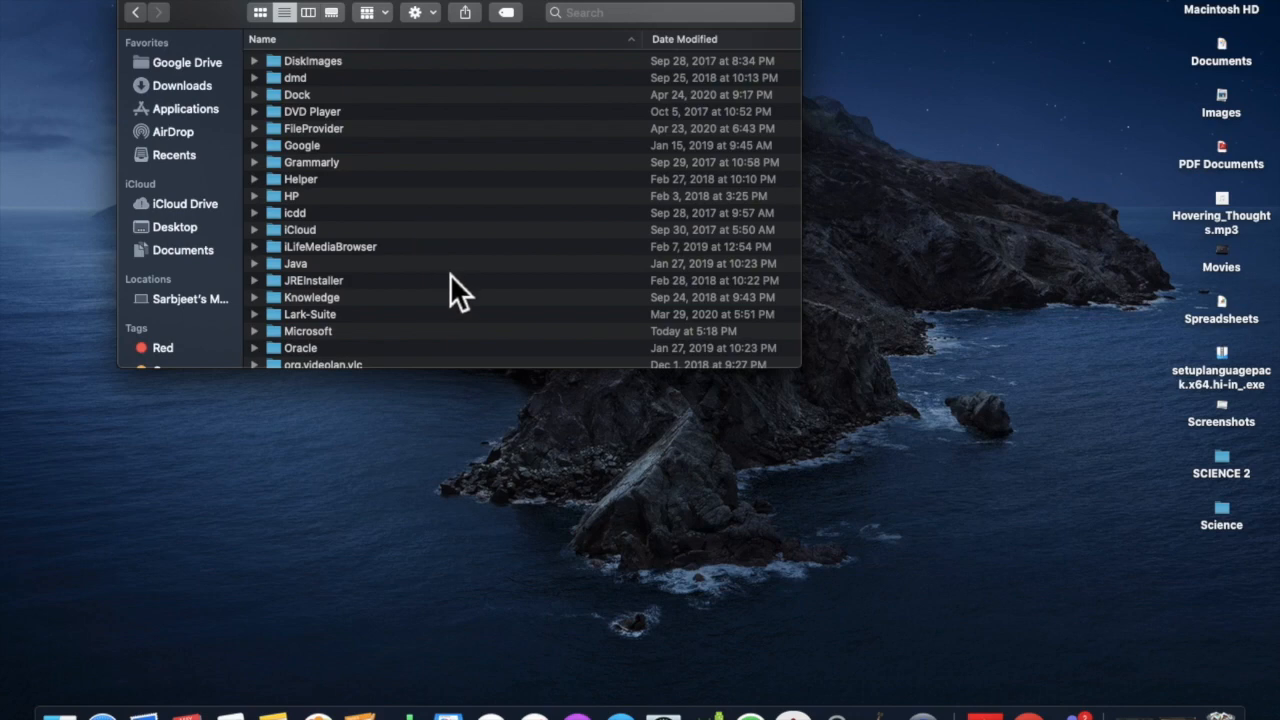
scroll("down", 3)
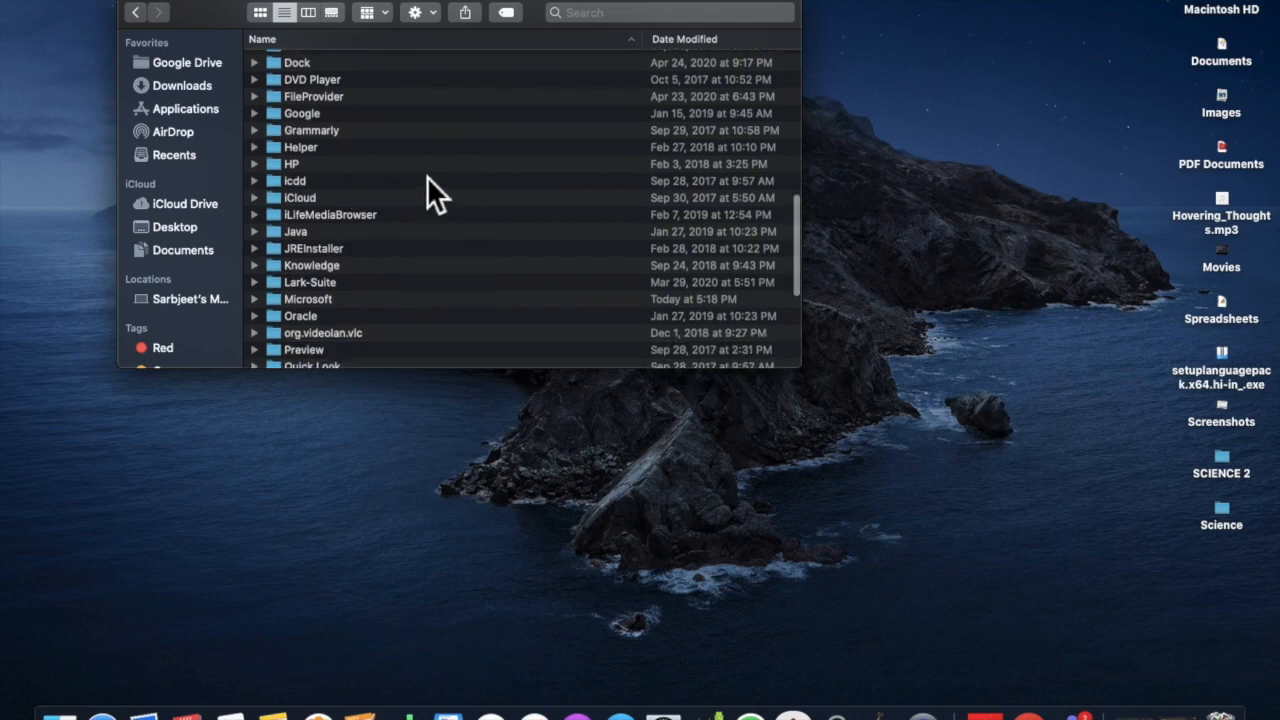
mouse_move(370, 220)
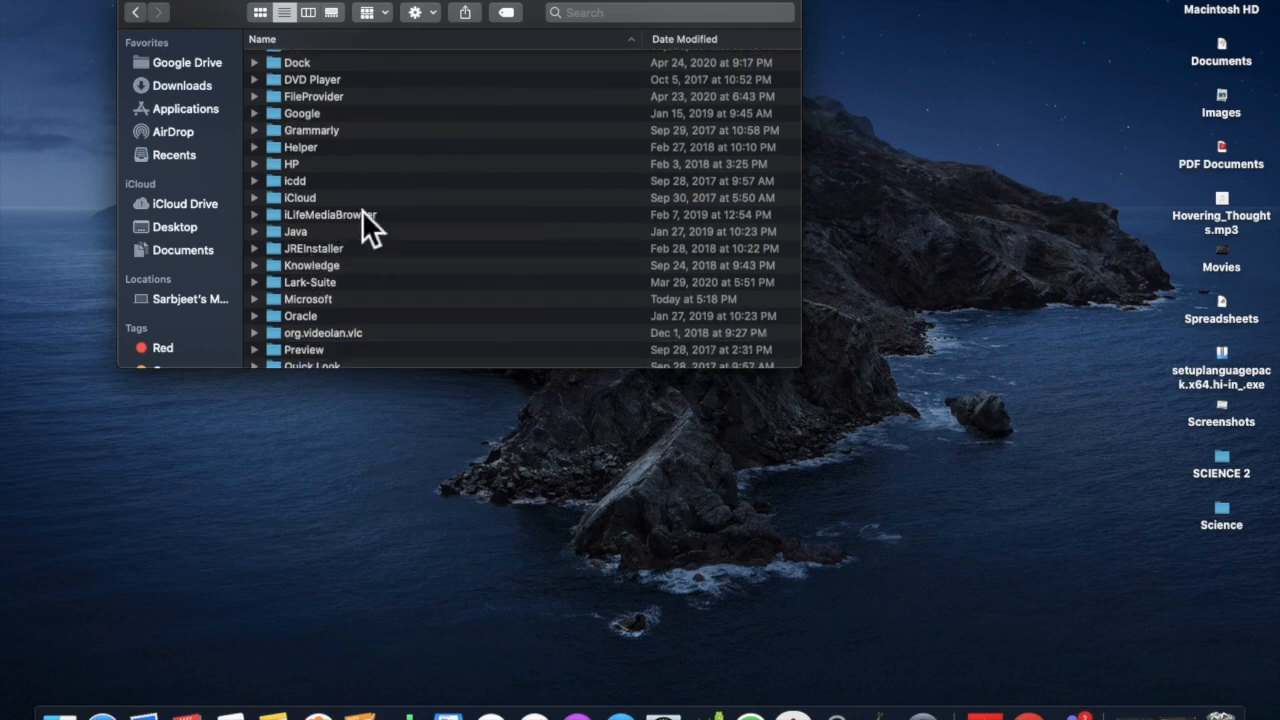
mouse_move(296, 320)
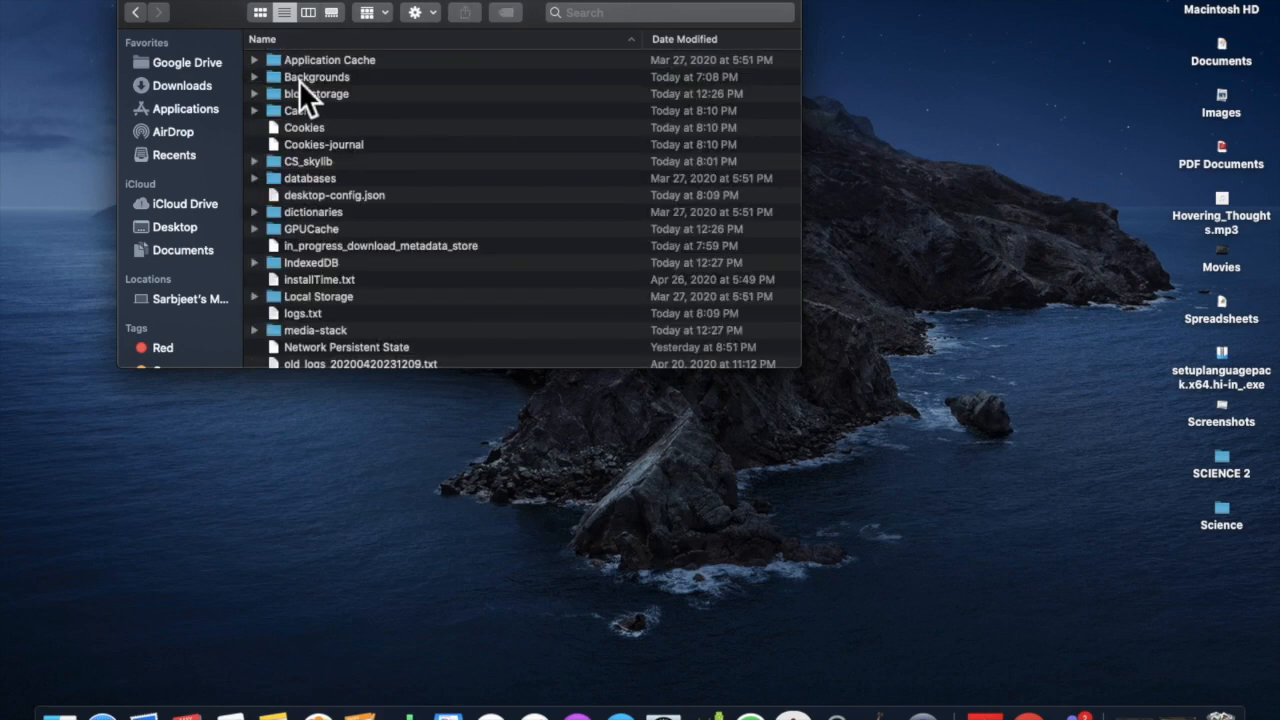
mouse_move(350, 176)
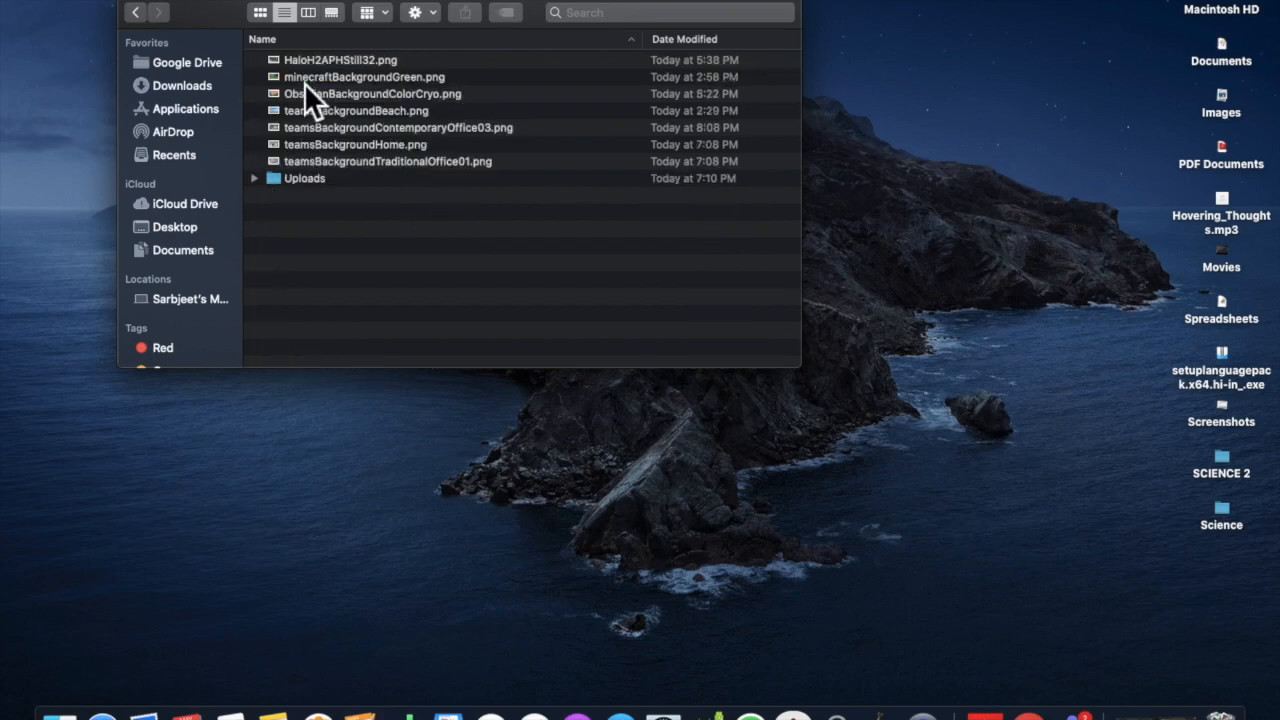
mouse_move(290, 204)
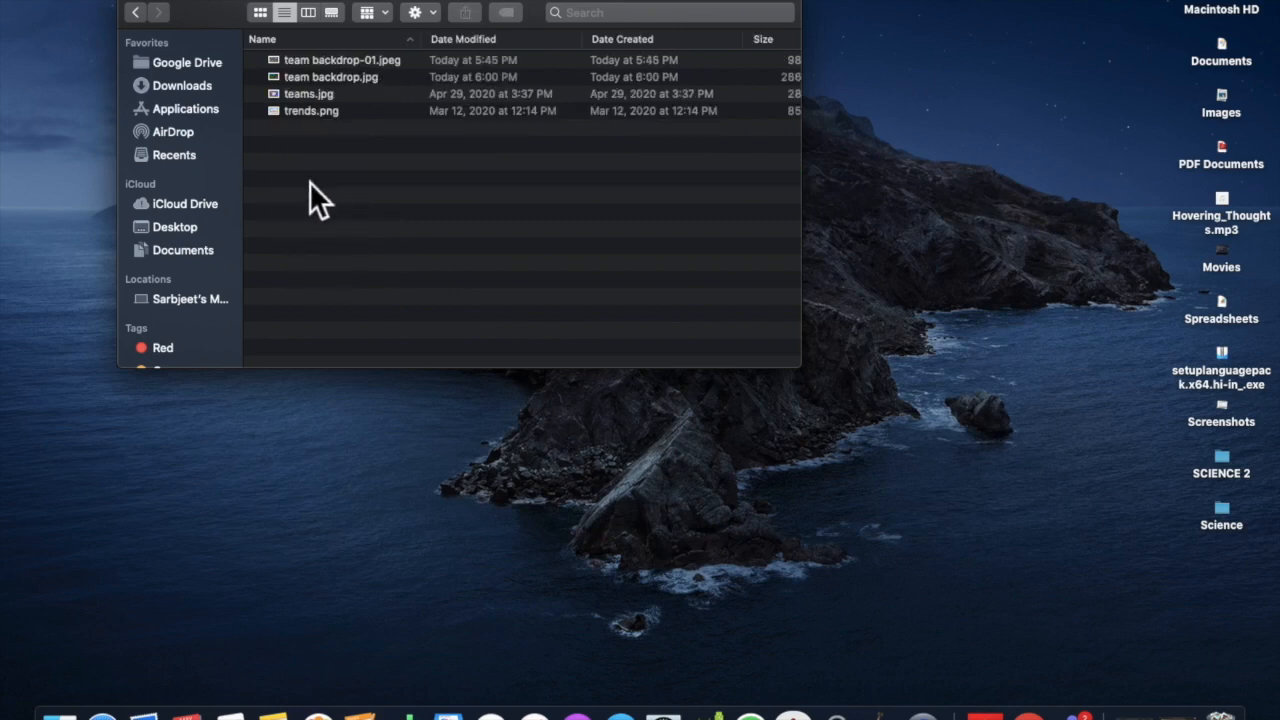
mouse_move(580, 260)
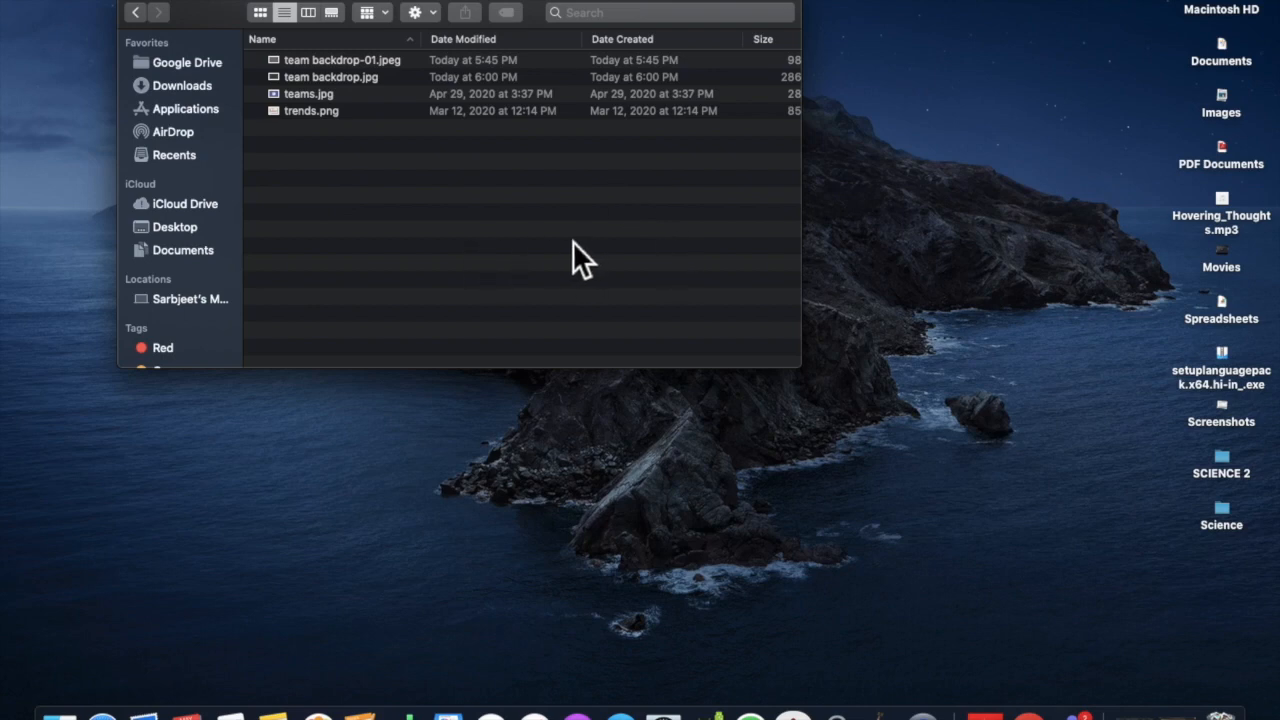
mouse_move(948, 208)
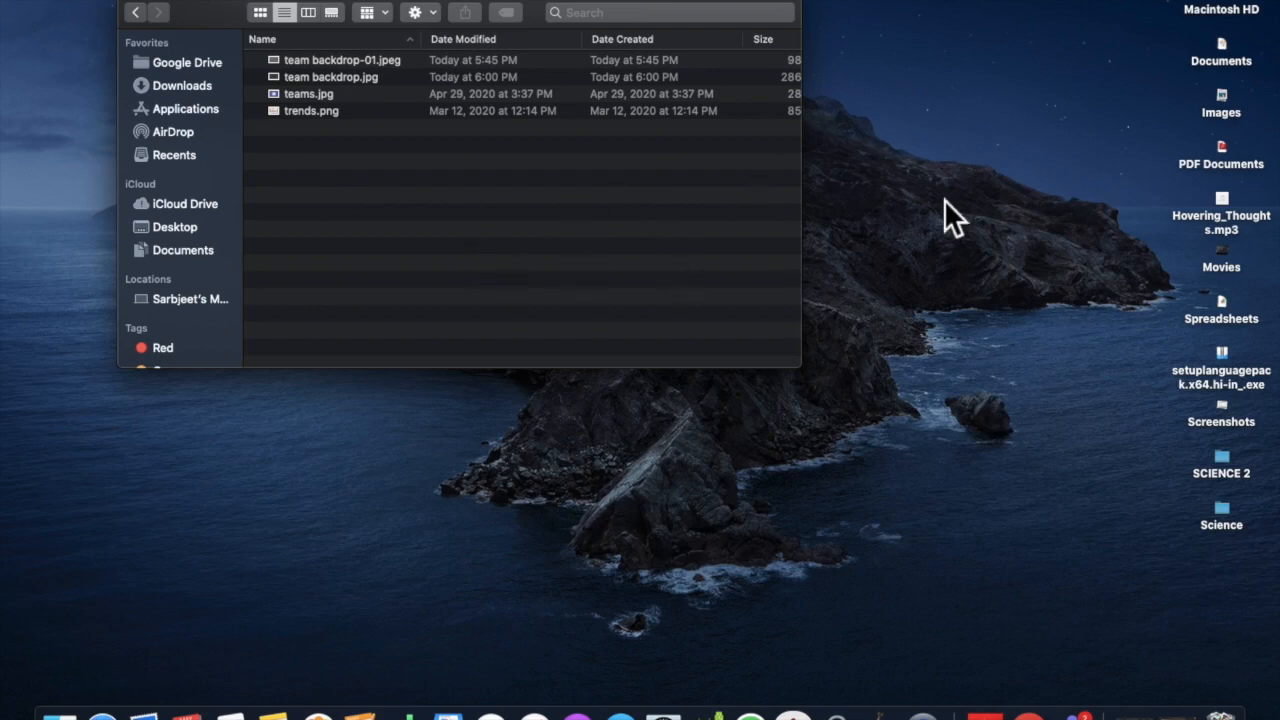
mouse_move(1236, 110)
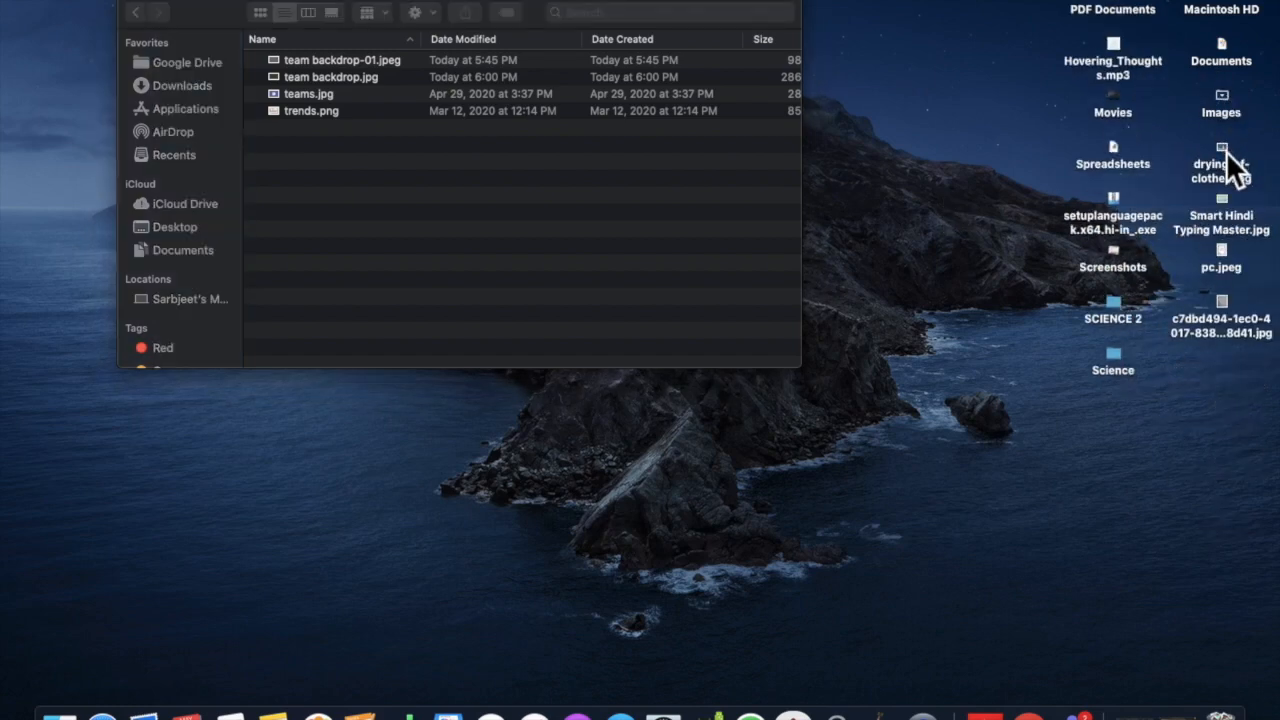
- Move drying-of-clothes.jpg from the desktop into Uploads, confirming the iCloud Drive move
left_click_drag(1220, 170, 540, 188)
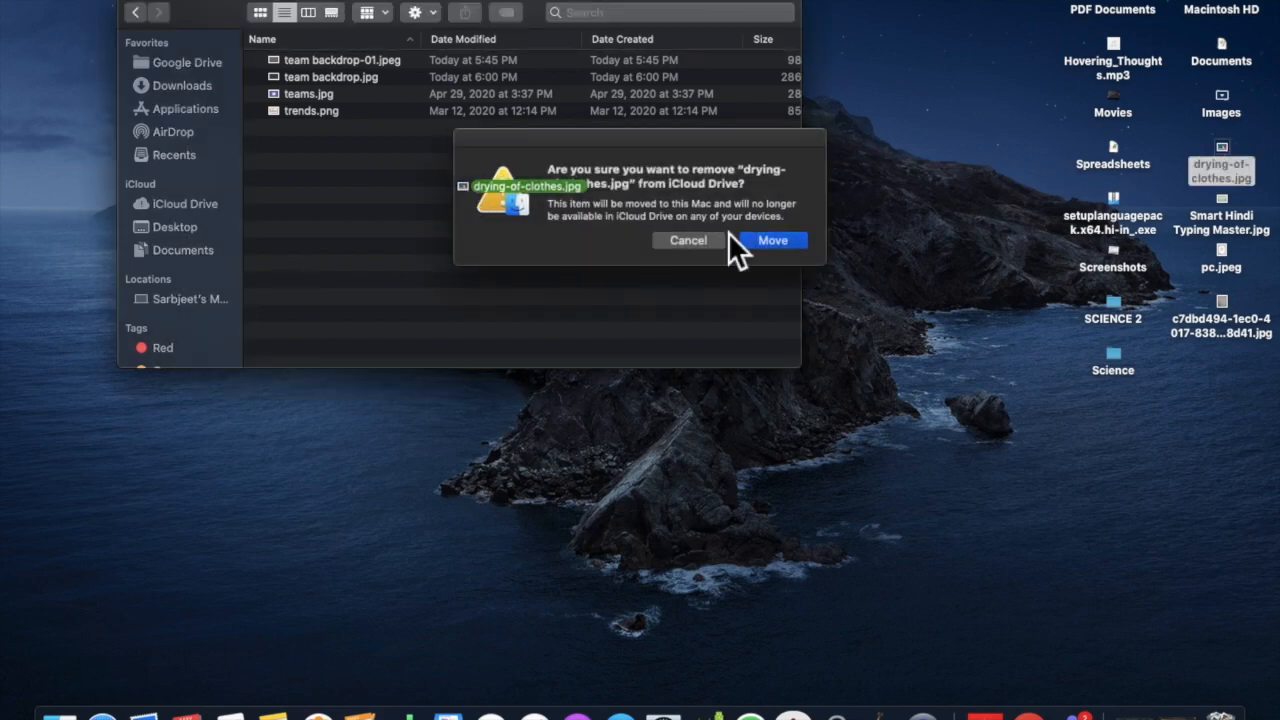
left_click(772, 240)
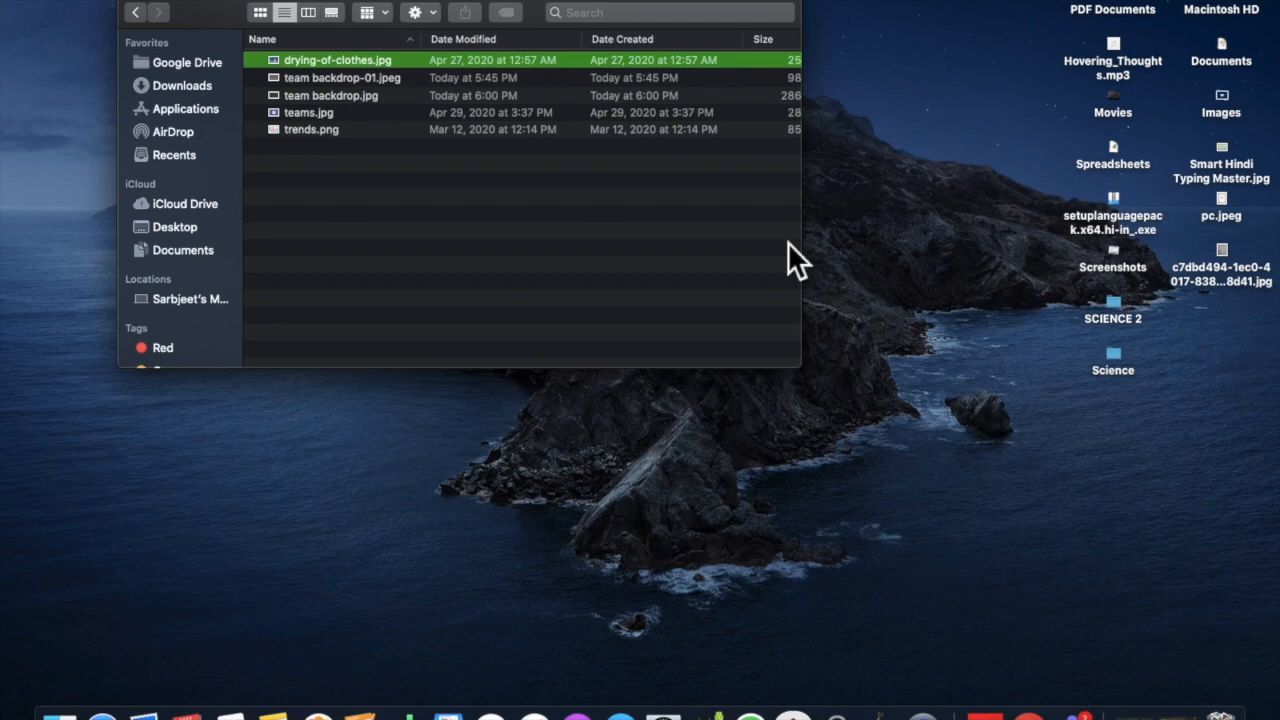
mouse_move(1040, 664)
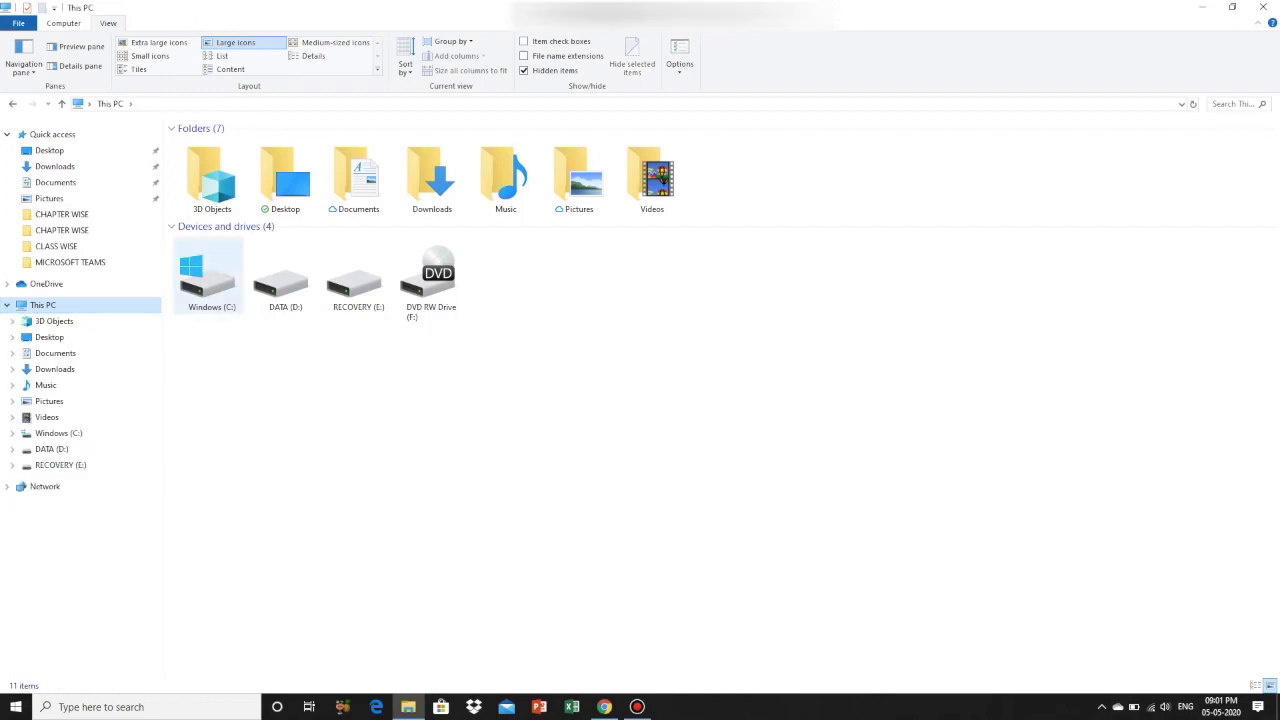
- Navigate from Windows (C:) through Users into the hidden AppData folder
double_click(212, 276)
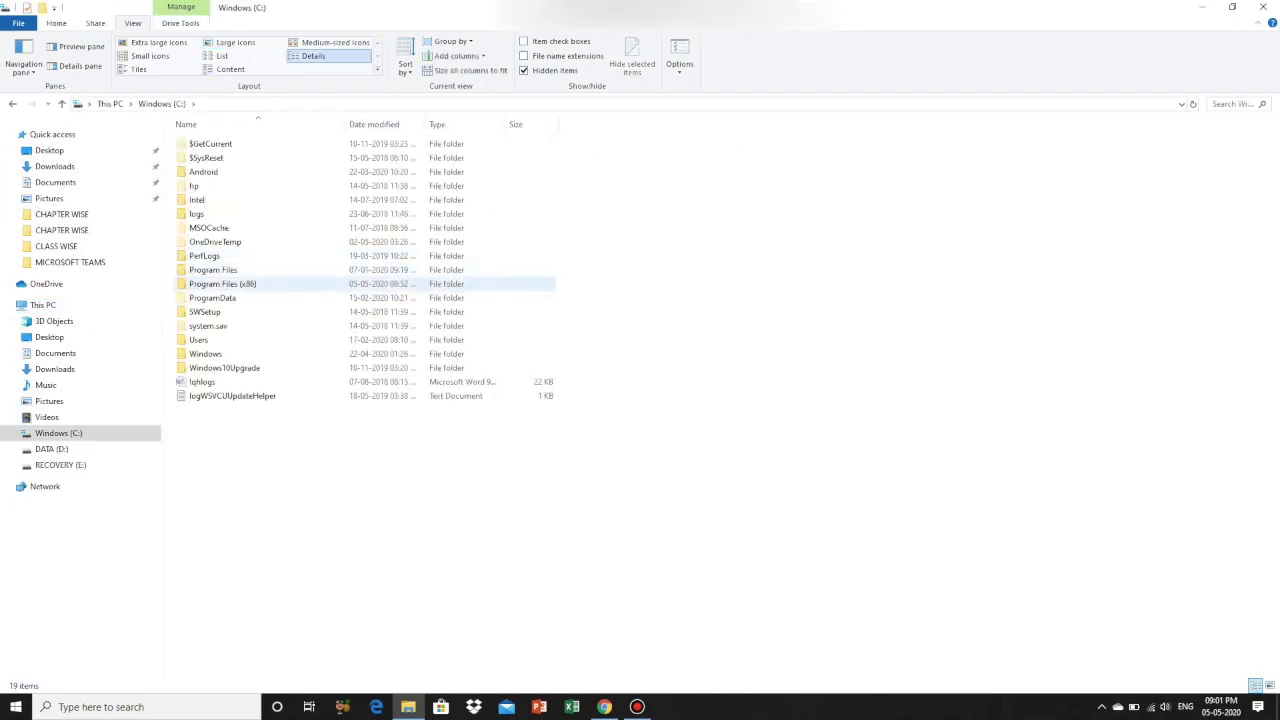
left_click(198, 340)
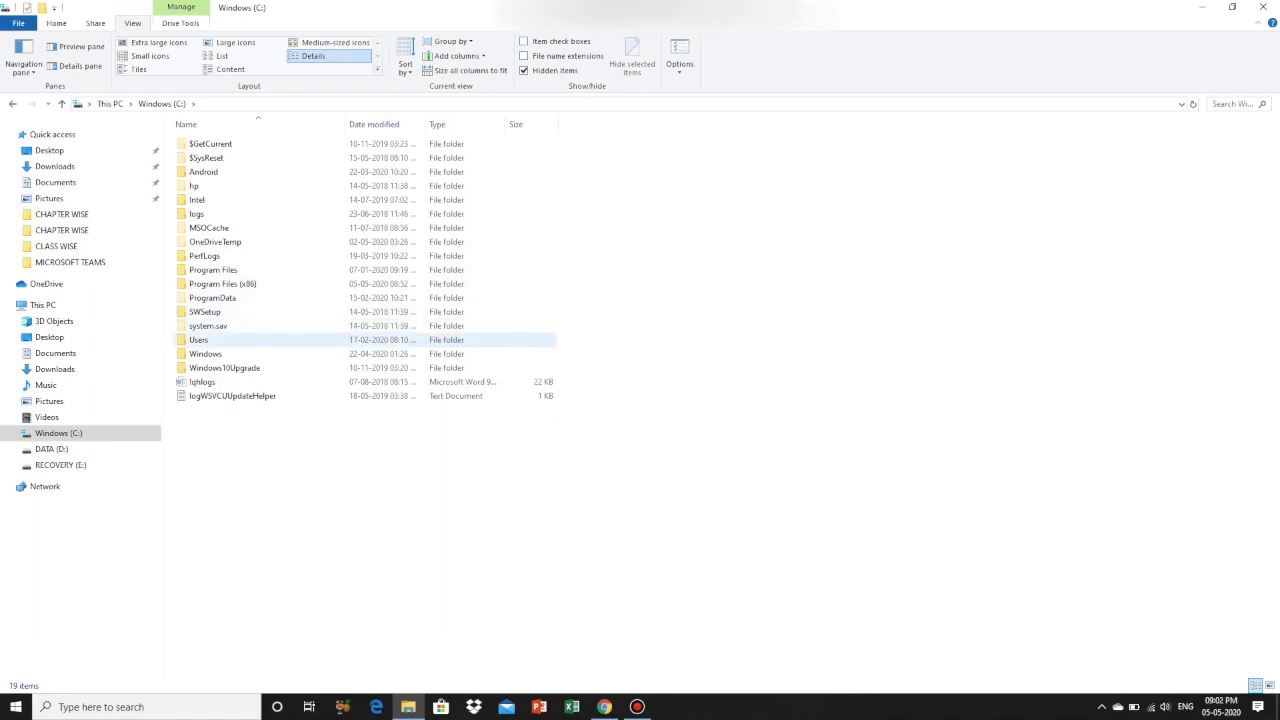
double_click(198, 340)
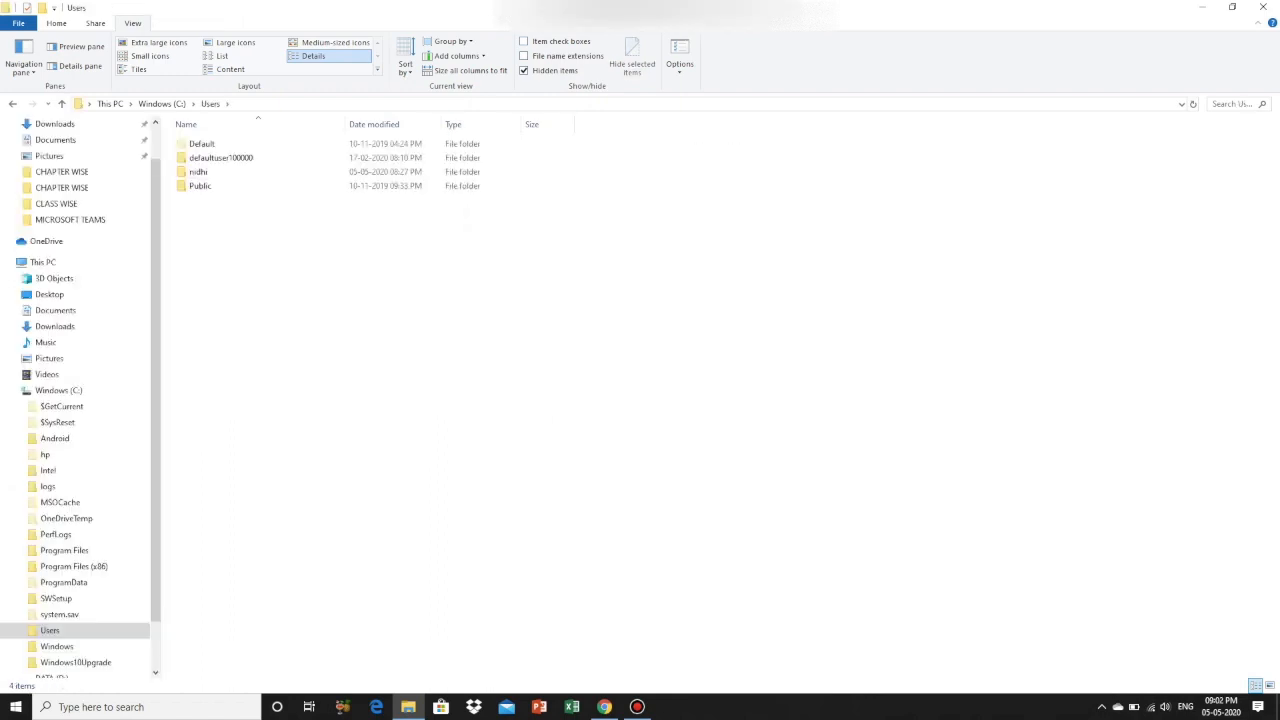
mouse_move(198, 172)
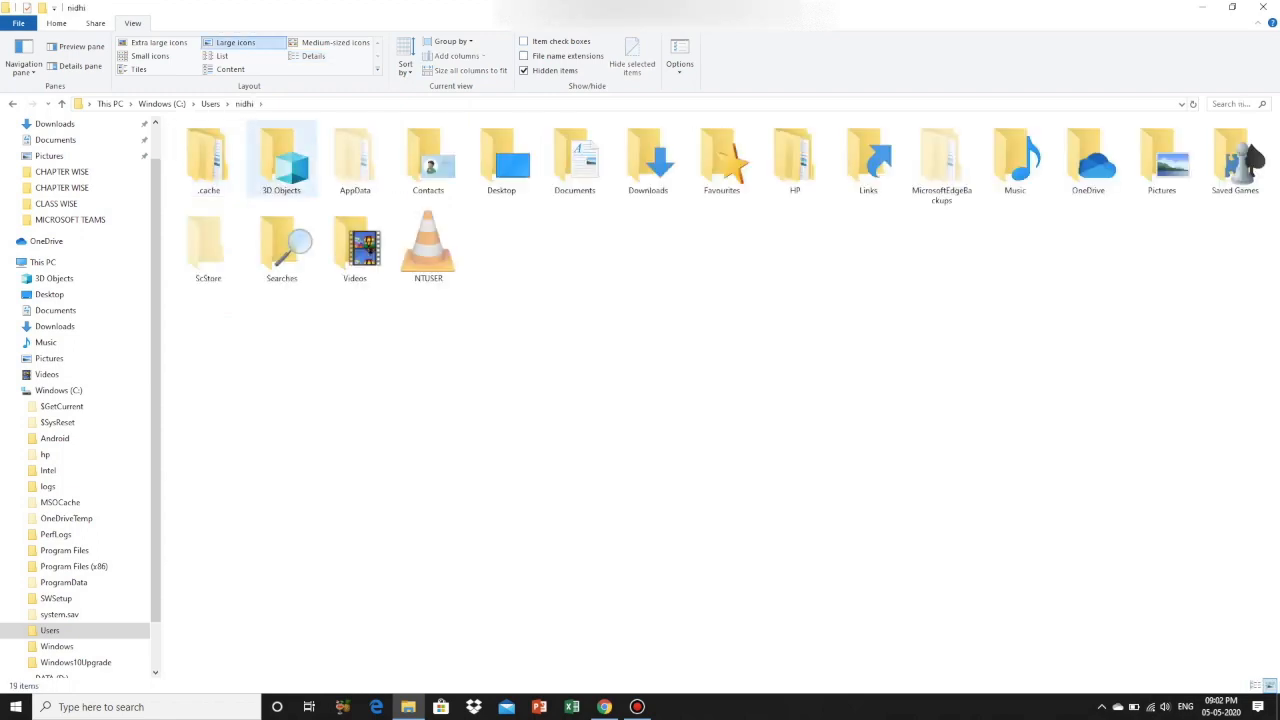
double_click(356, 158)
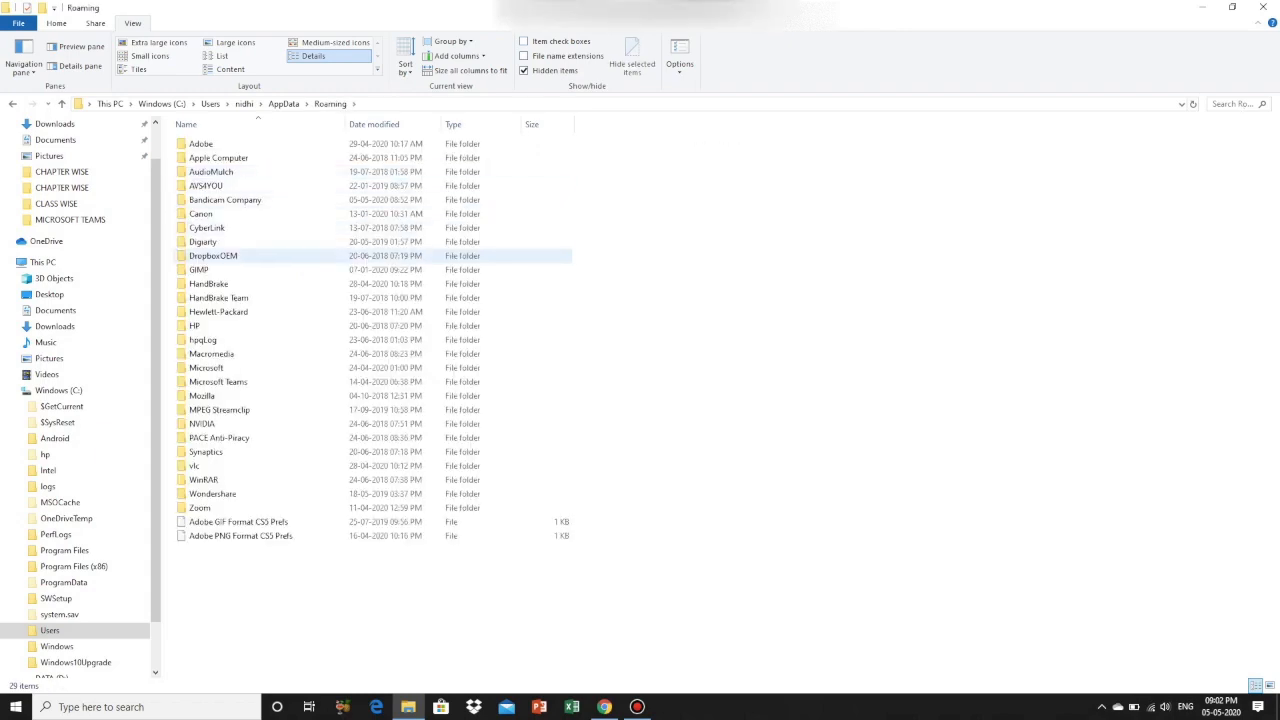
- Continue through Microsoft and Teams into the Backgrounds folder
left_click(206, 368)
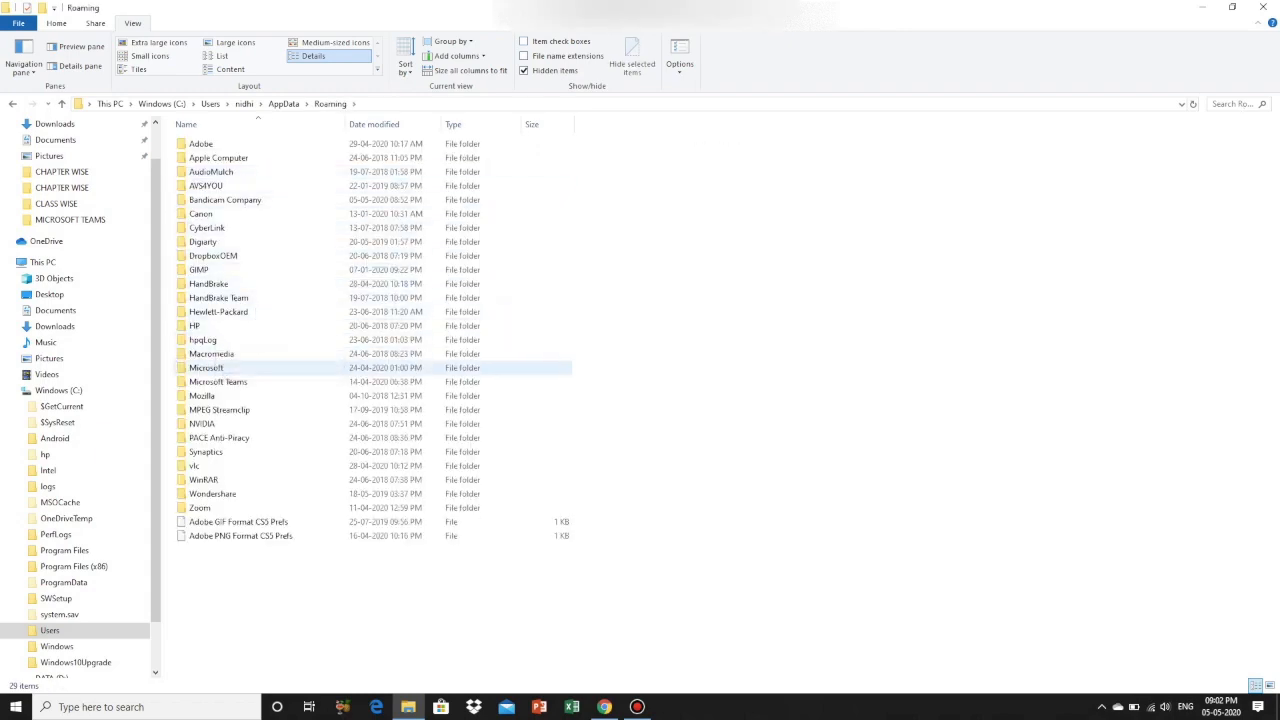
double_click(204, 368)
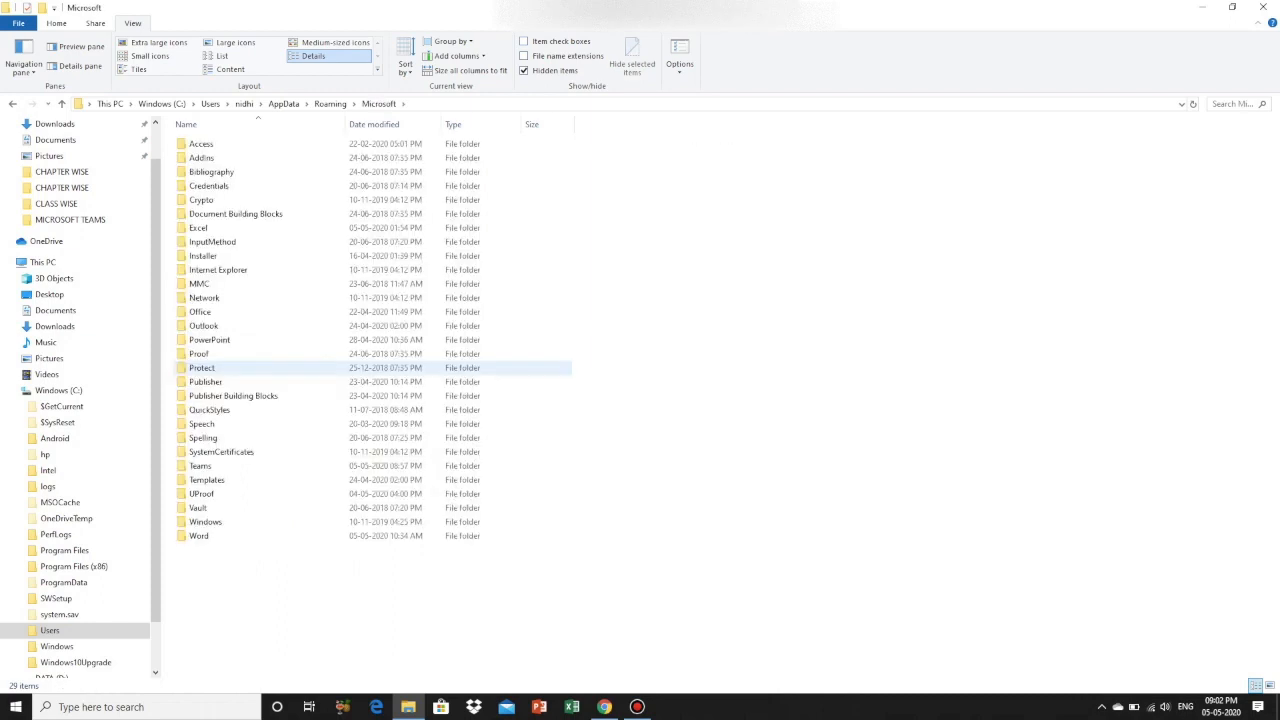
left_click(200, 464)
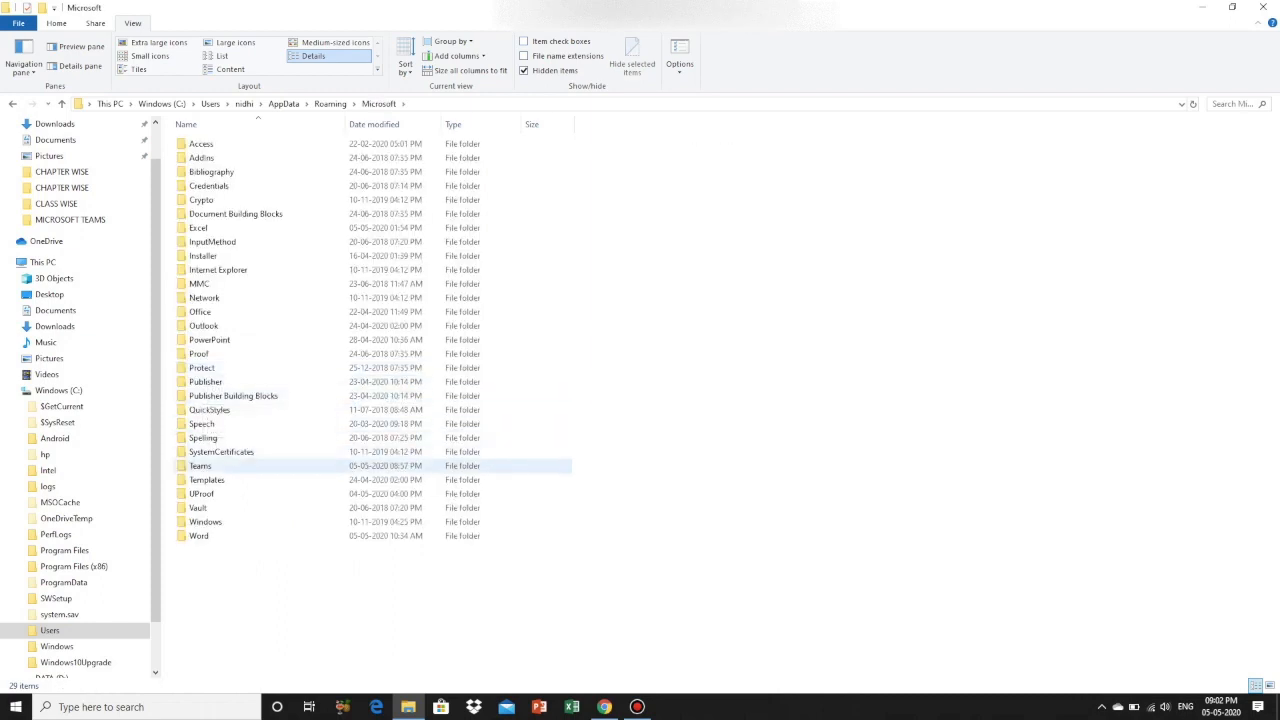
double_click(200, 464)
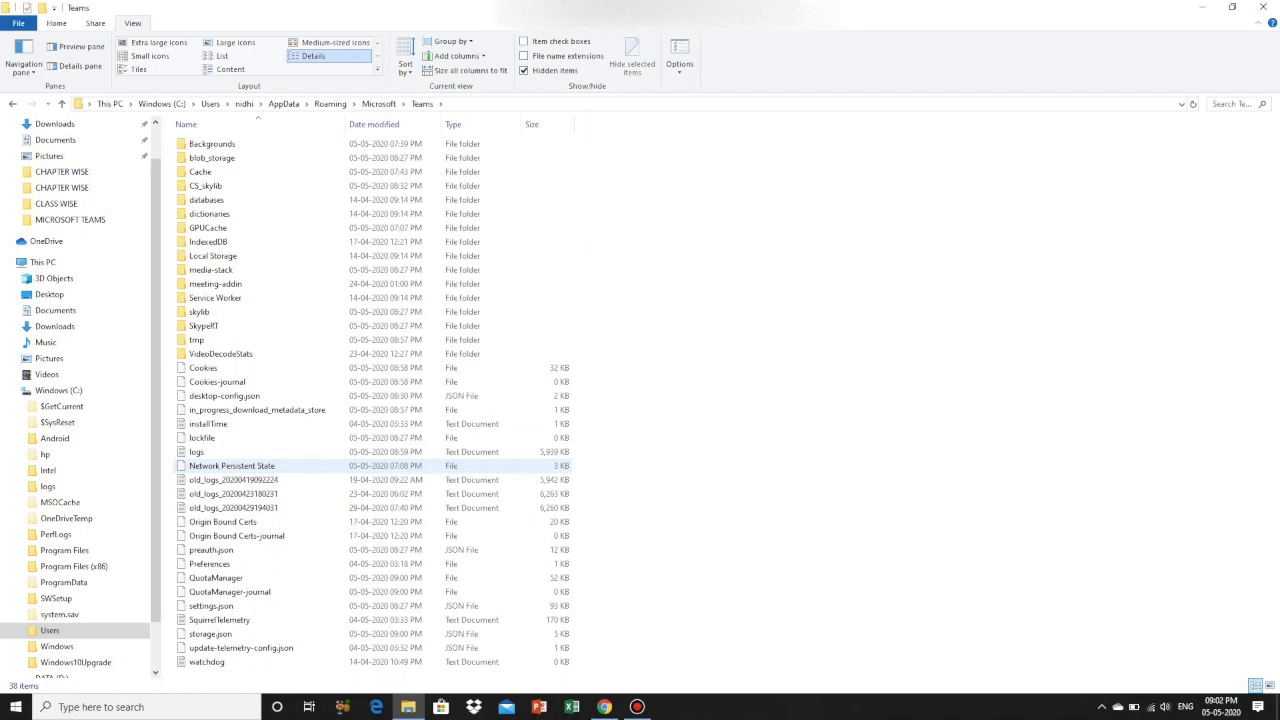
left_click(212, 144)
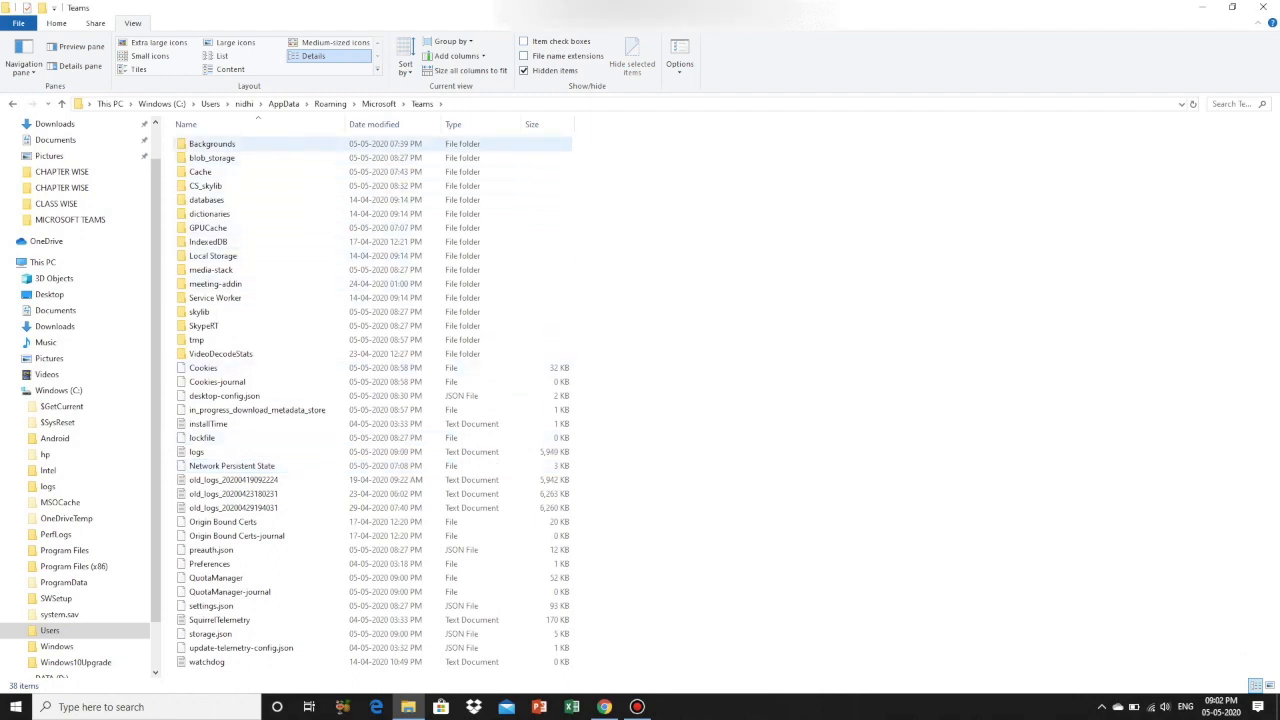
double_click(212, 144)
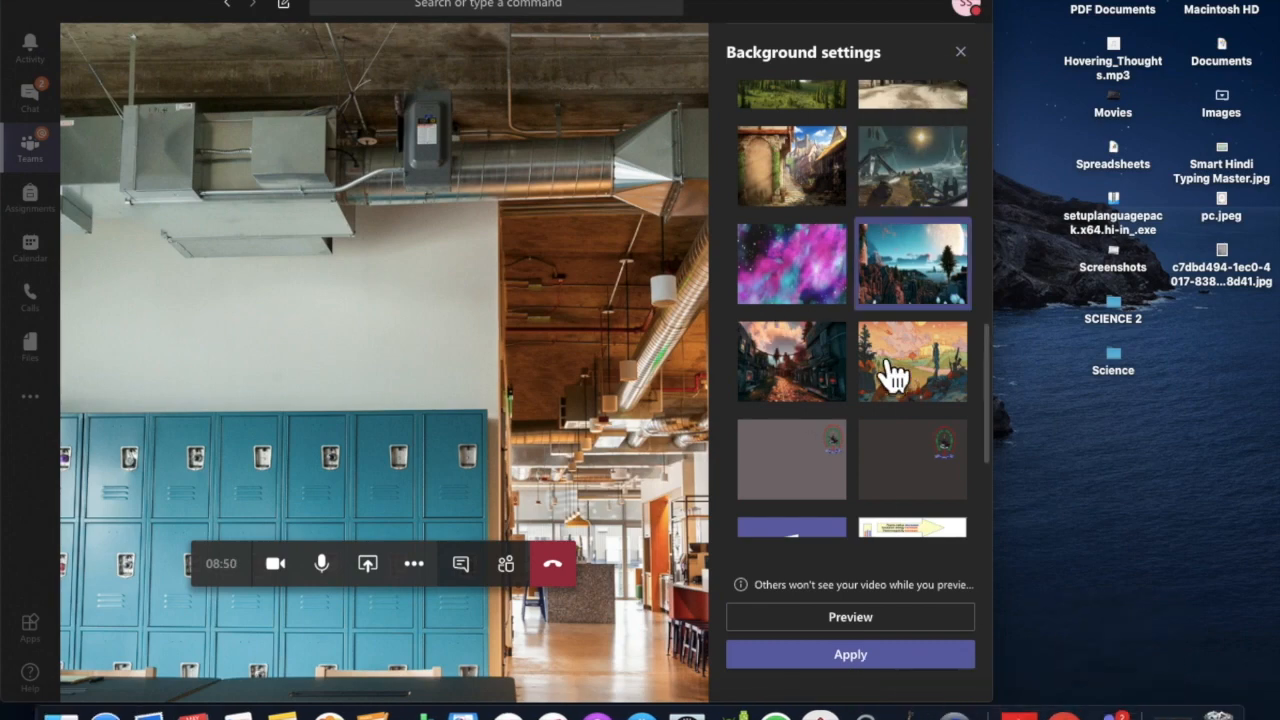
- Close Background settings, join the General meeting now, and show More actions
scroll("down", 3)
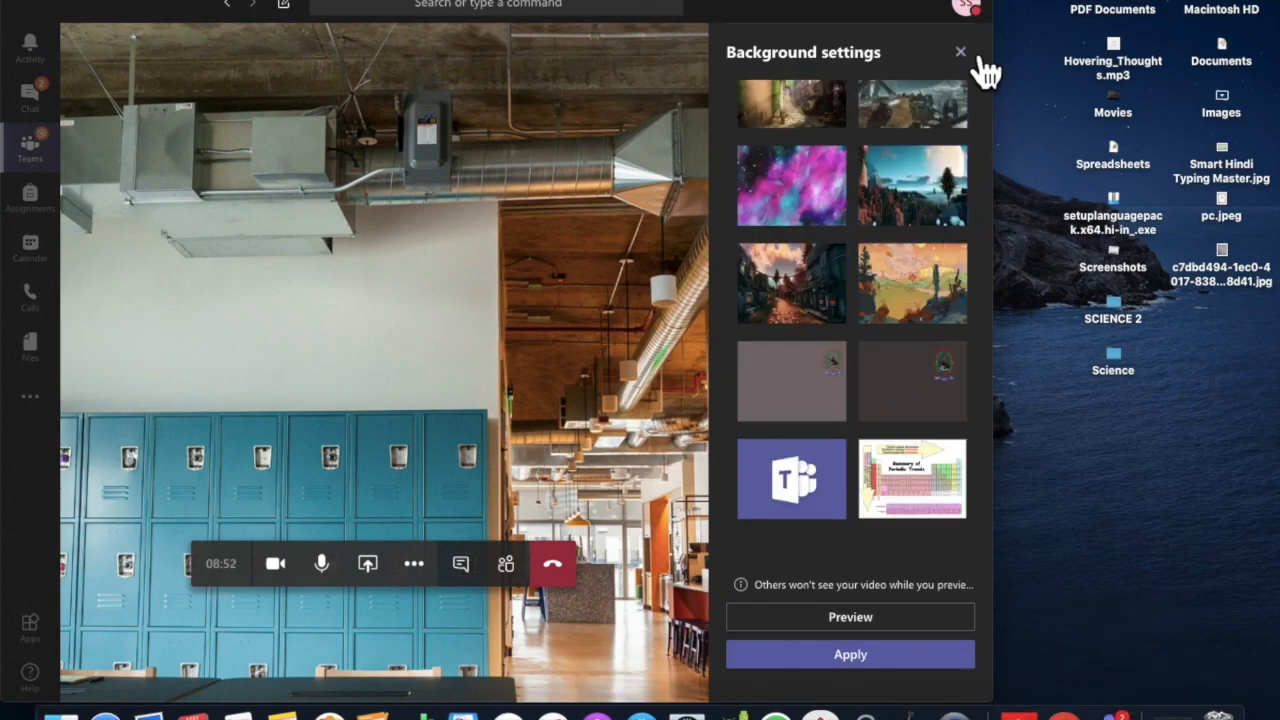
left_click(552, 564)
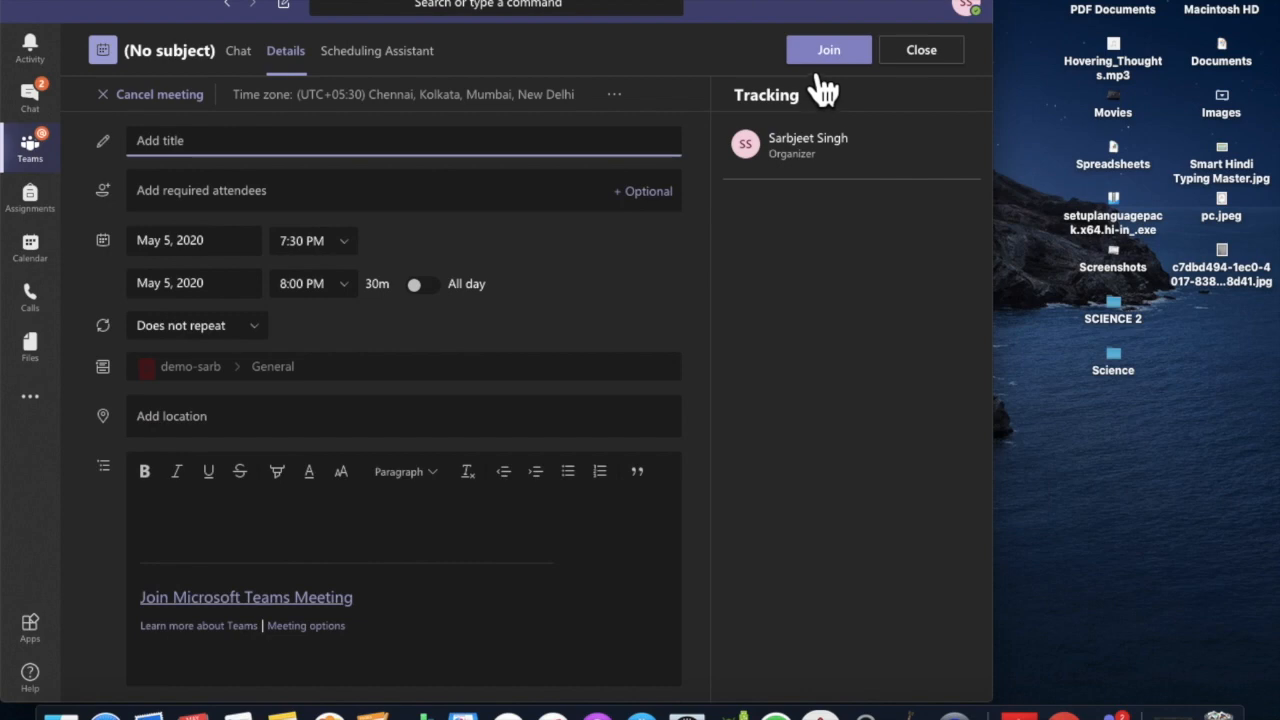
left_click(828, 48)
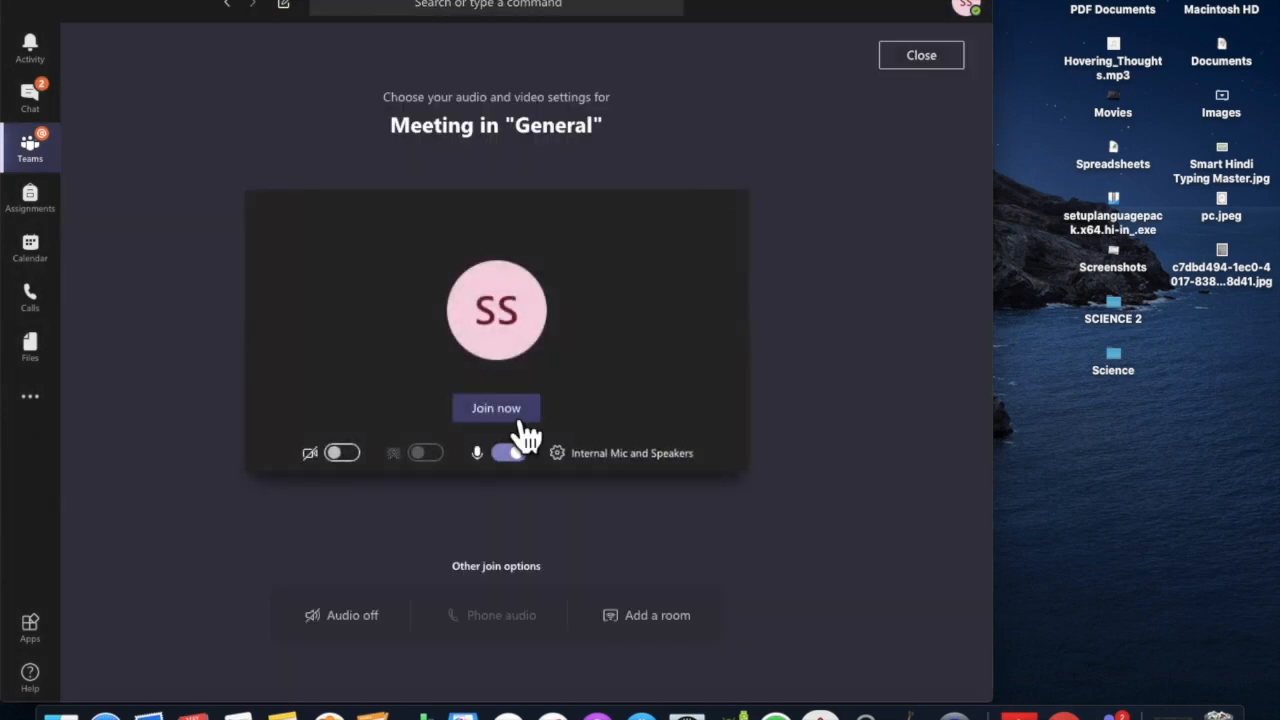
left_click(496, 408)
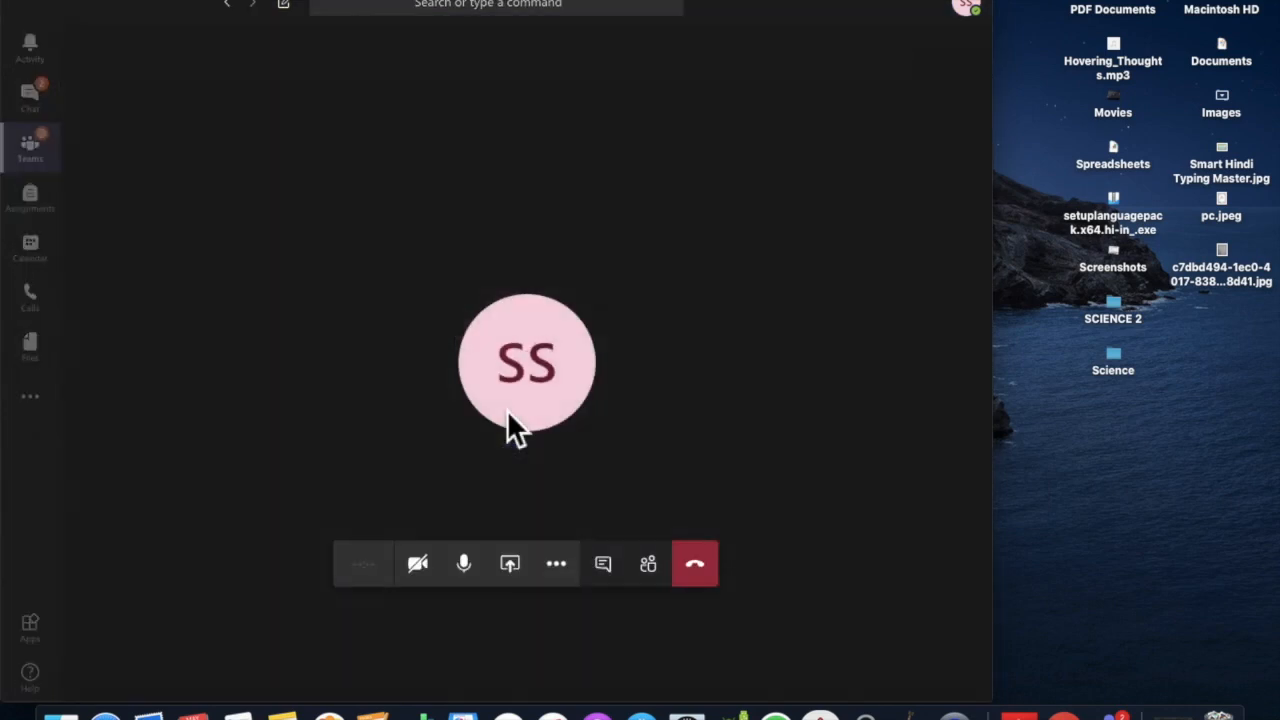
left_click(556, 564)
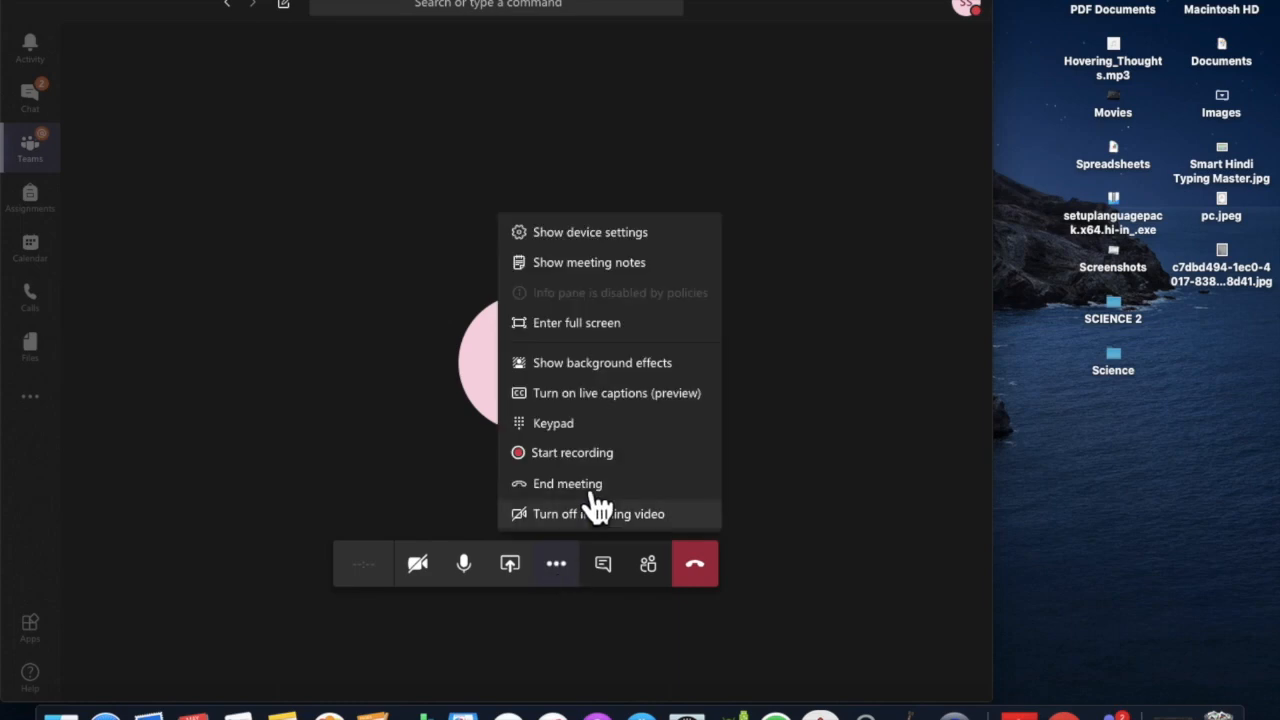
- Select the clothesline photo in background effects and apply it with video on
left_click(602, 362)
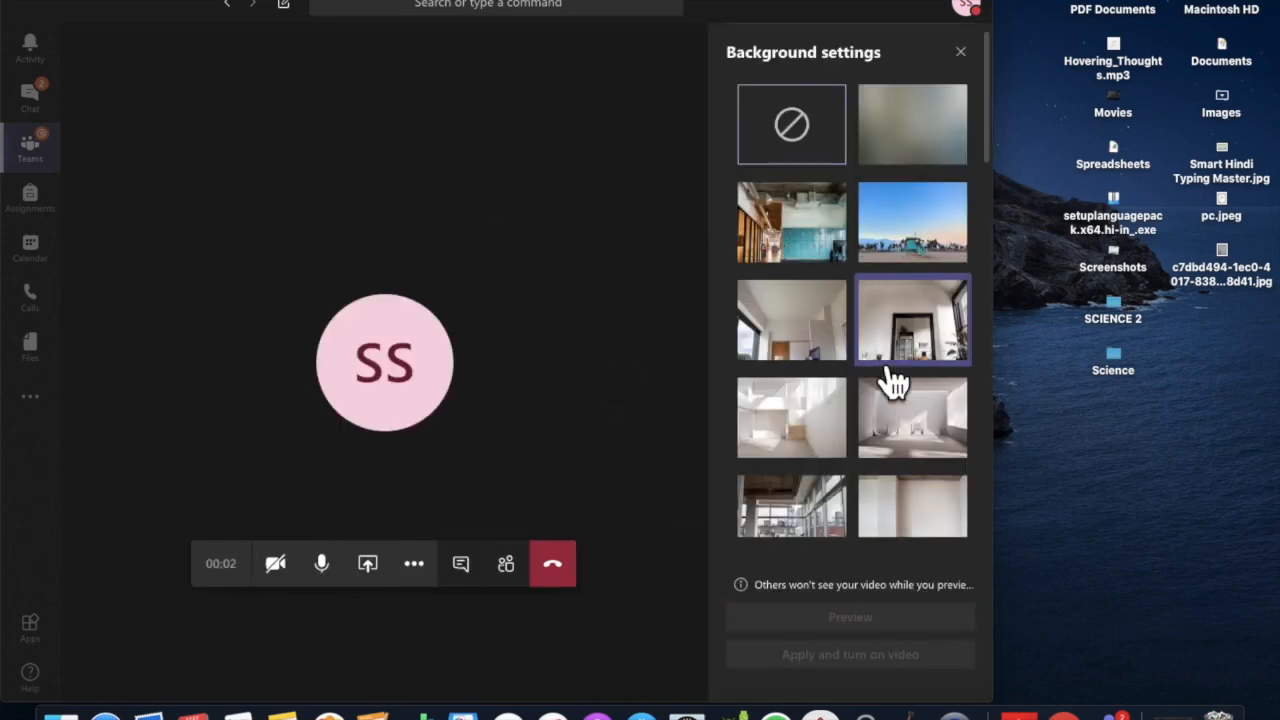
scroll("down", 3)
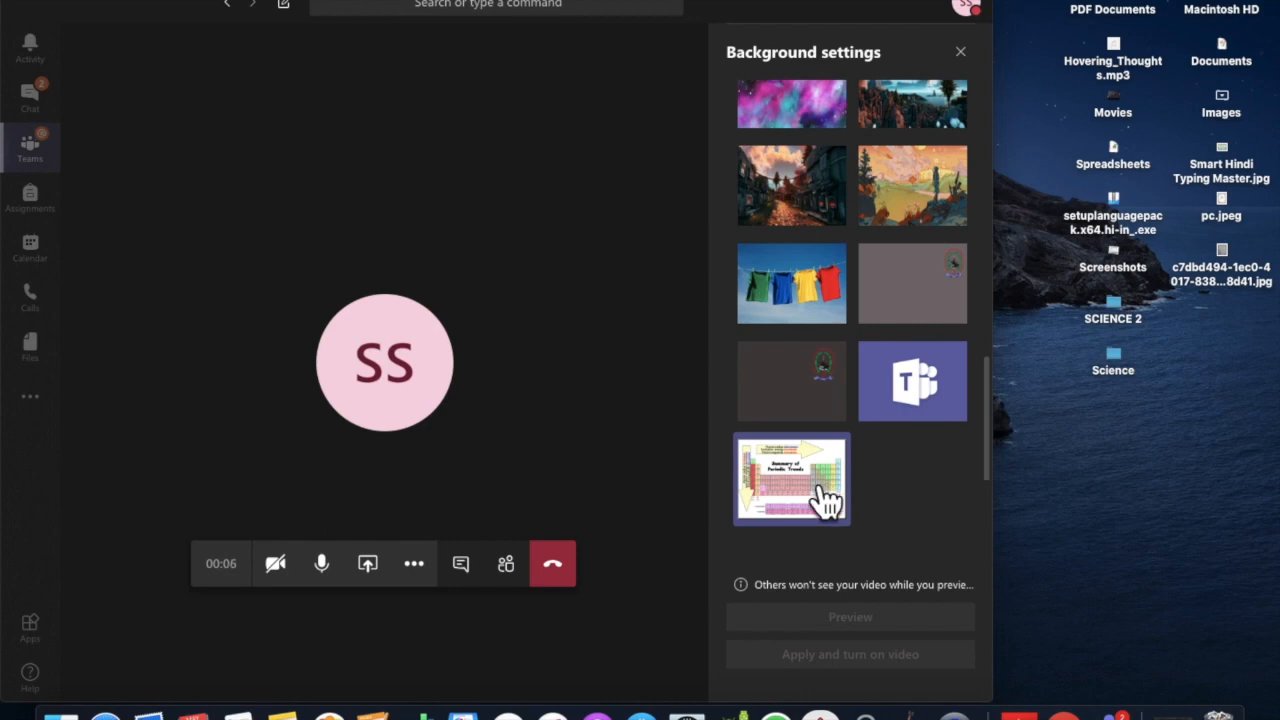
left_click(792, 284)
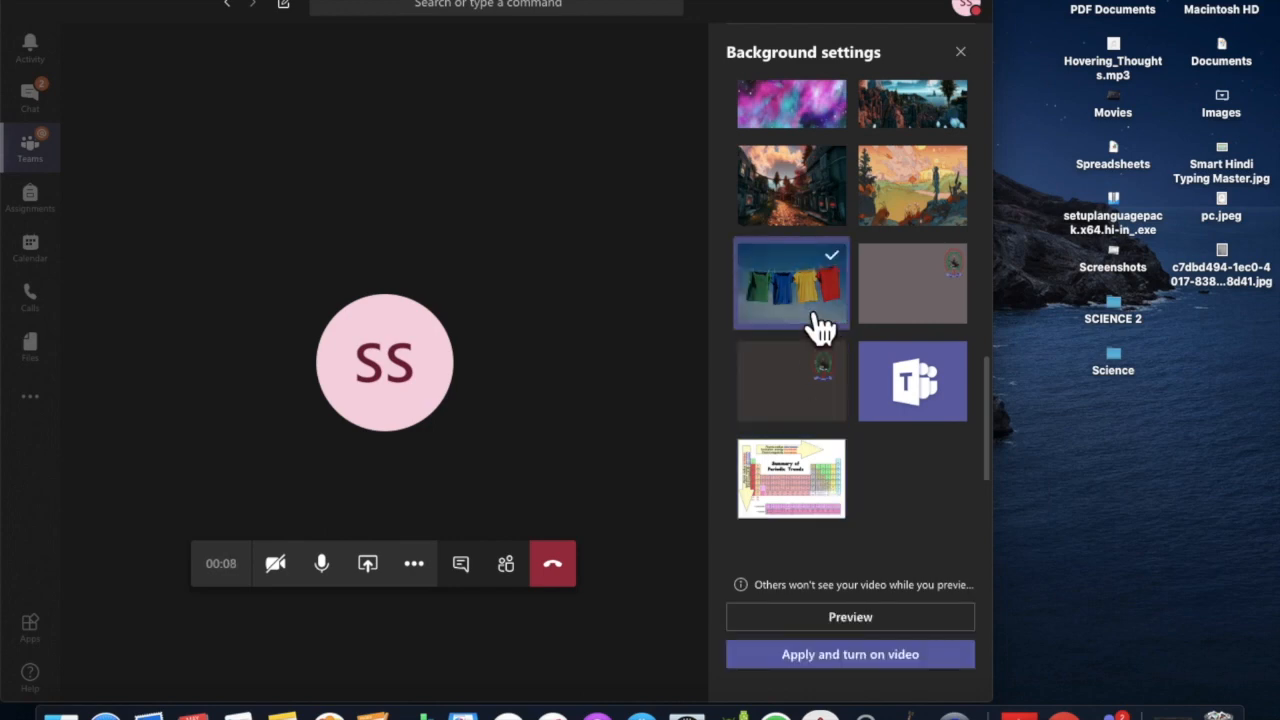
left_click(848, 616)
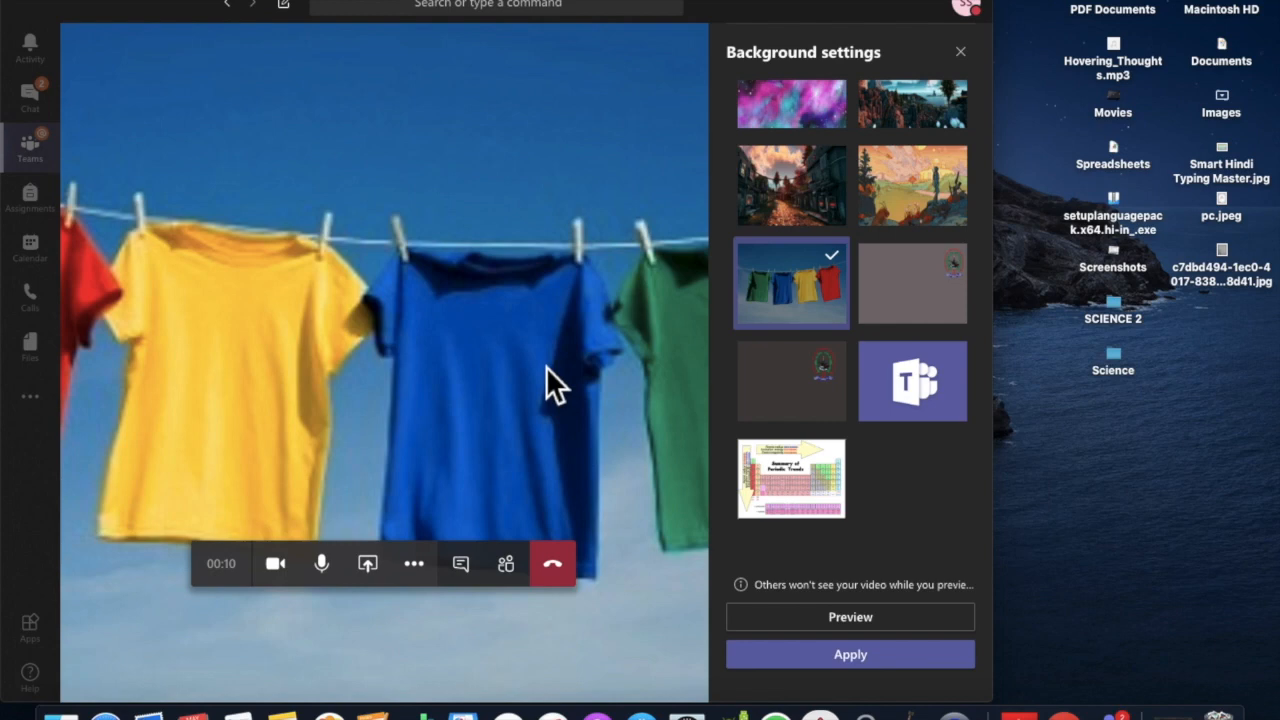
mouse_move(336, 244)
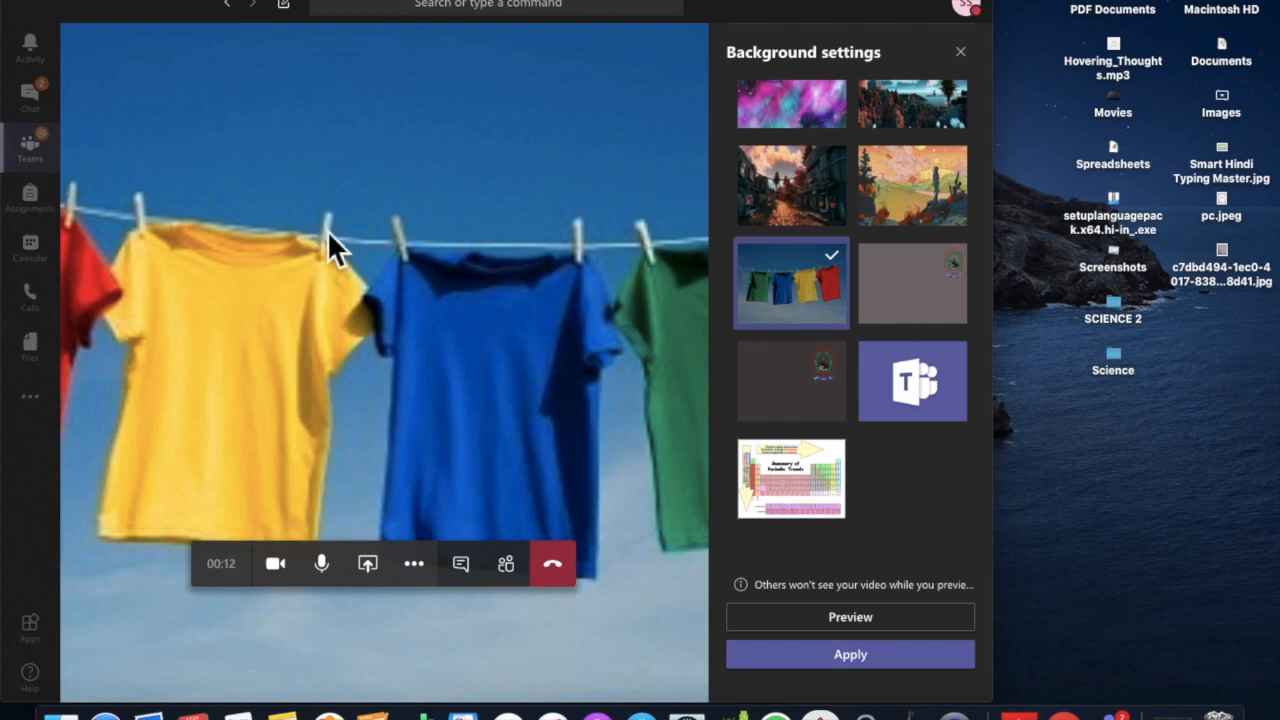